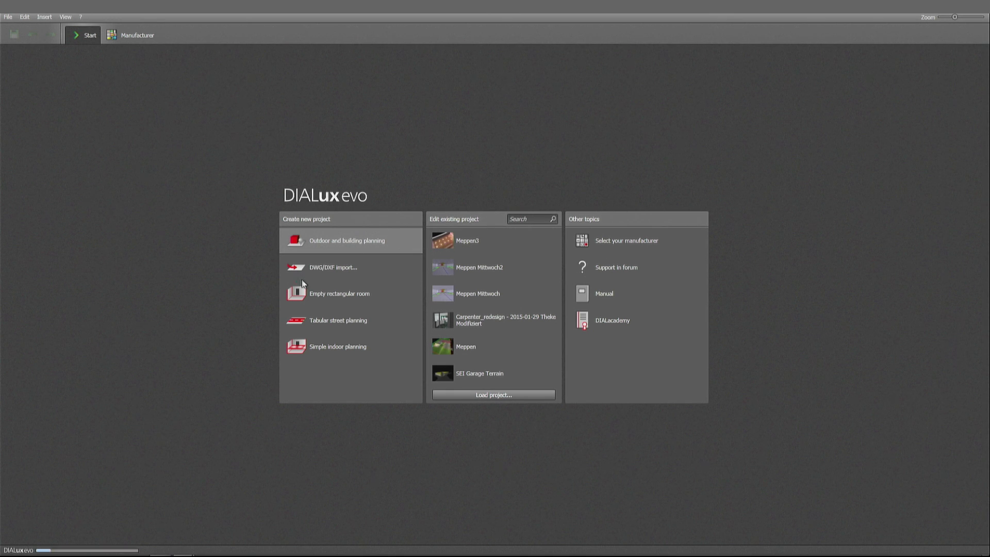
Step: Start an outdoor and building project and draw a closed 47 × 28 m rectangular building contour
click(347, 240)
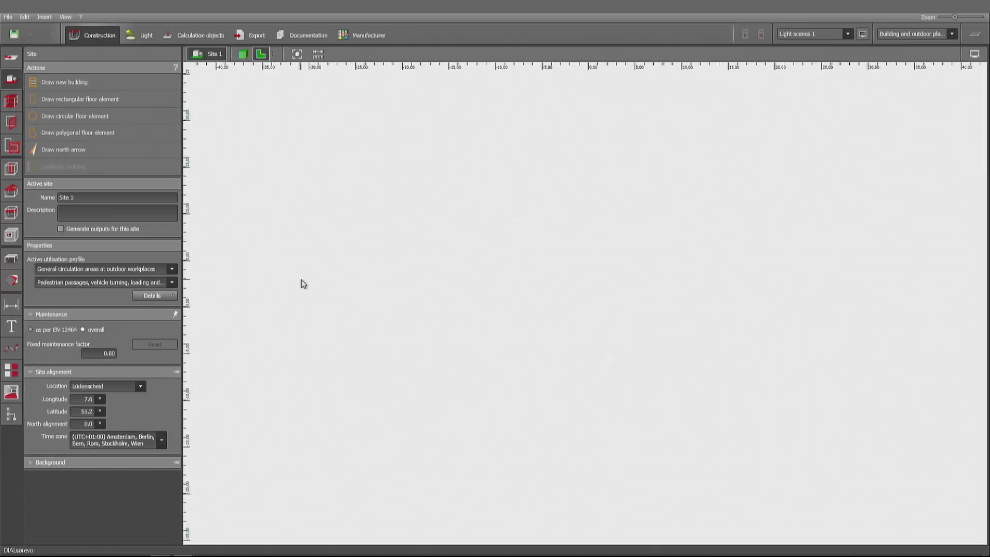
mouse_move(281, 272)
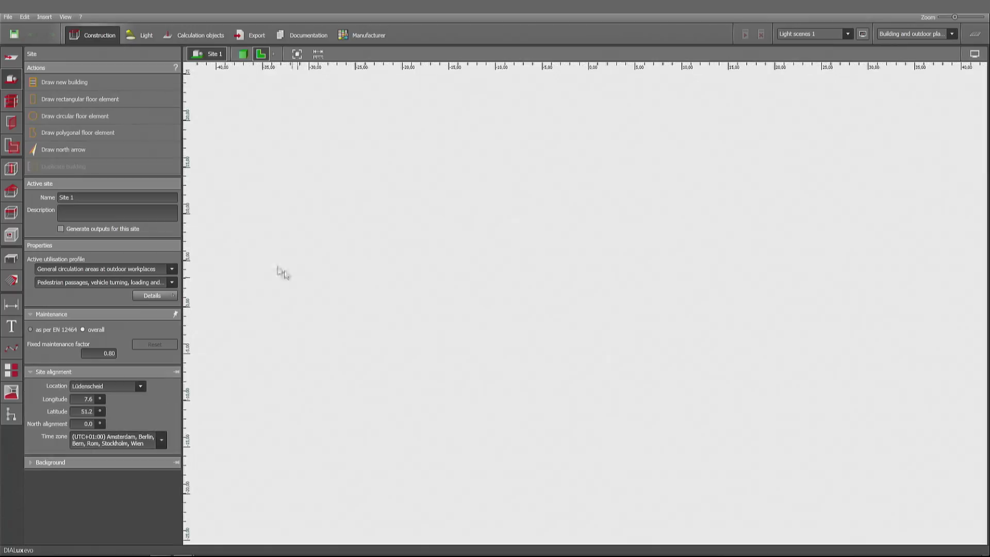
click(64, 83)
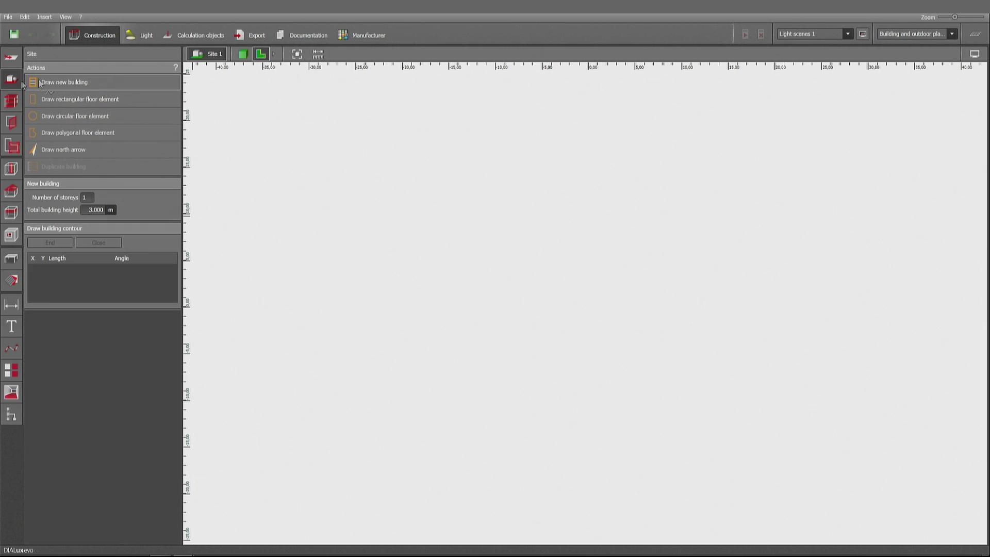
click(420, 326)
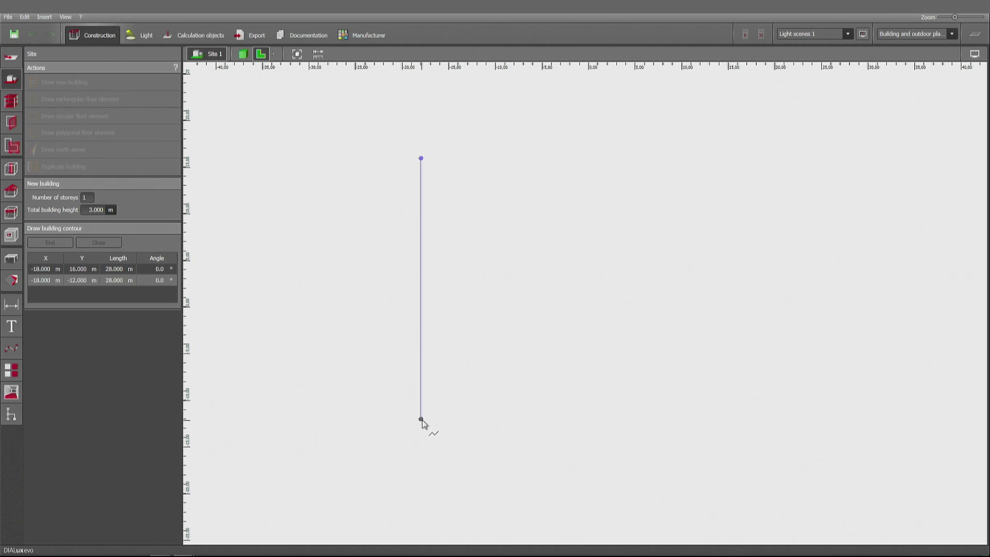
click(529, 434)
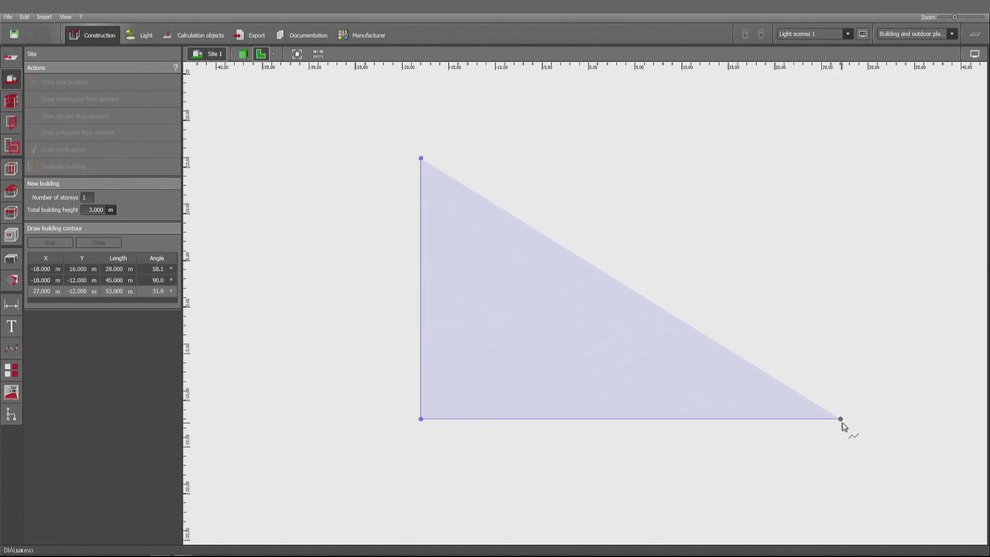
click(849, 183)
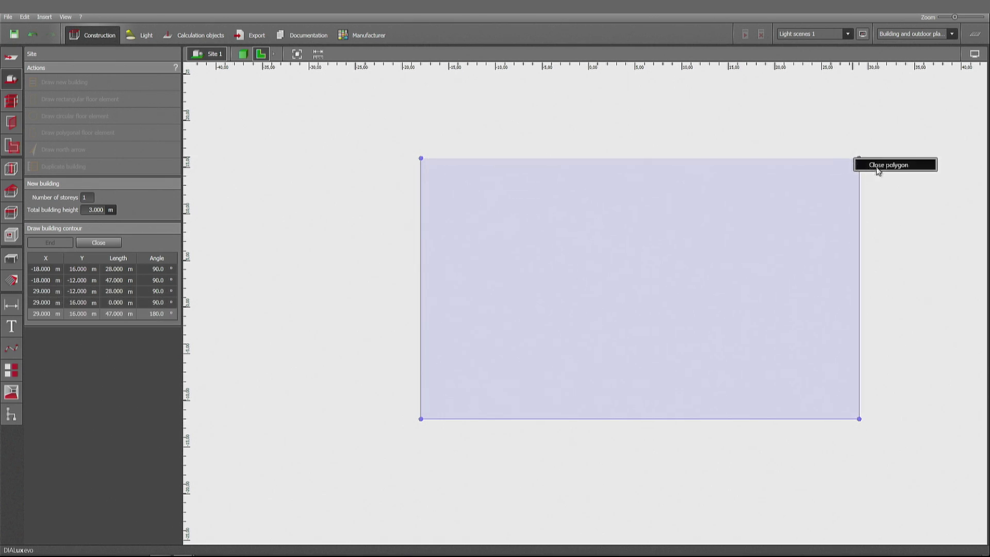
click(894, 164)
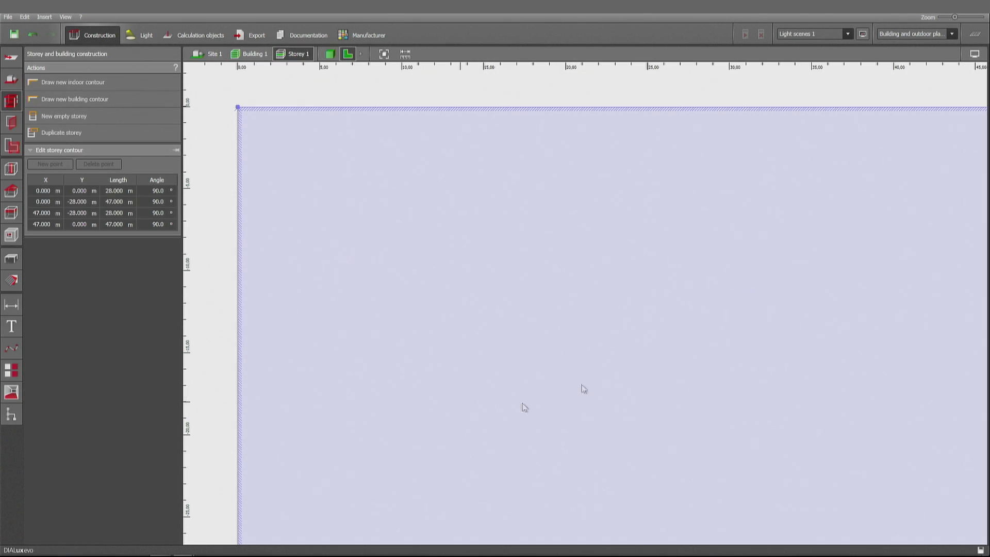
mouse_move(209, 223)
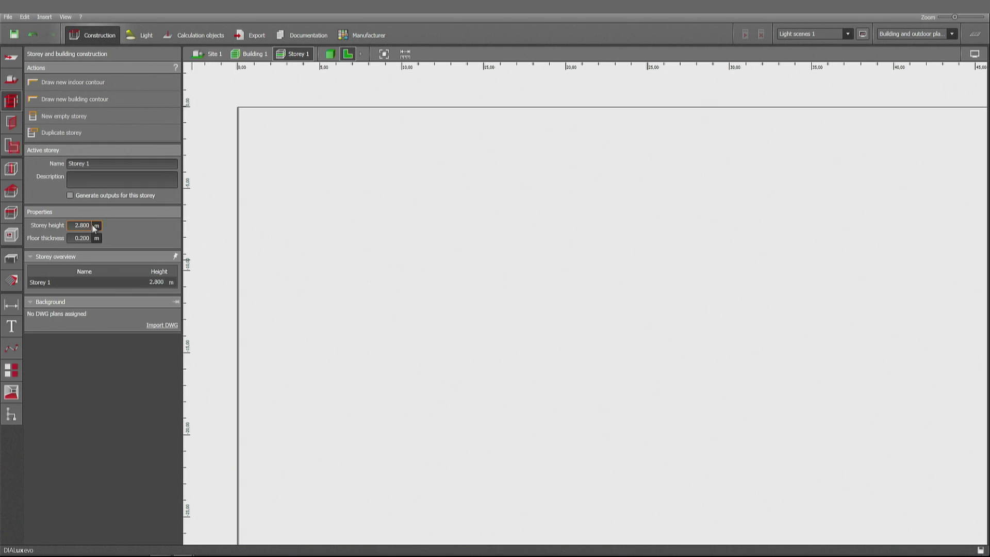
Step: Change Storey 1's height from 2.800 m to 4.000 m
triple_click(81, 226)
text(4.000)
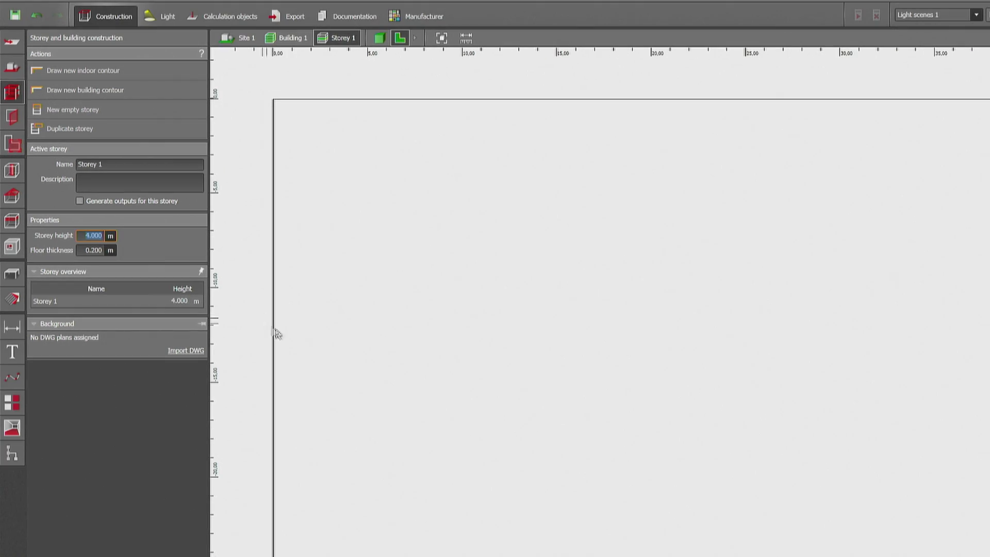
mouse_move(372, 284)
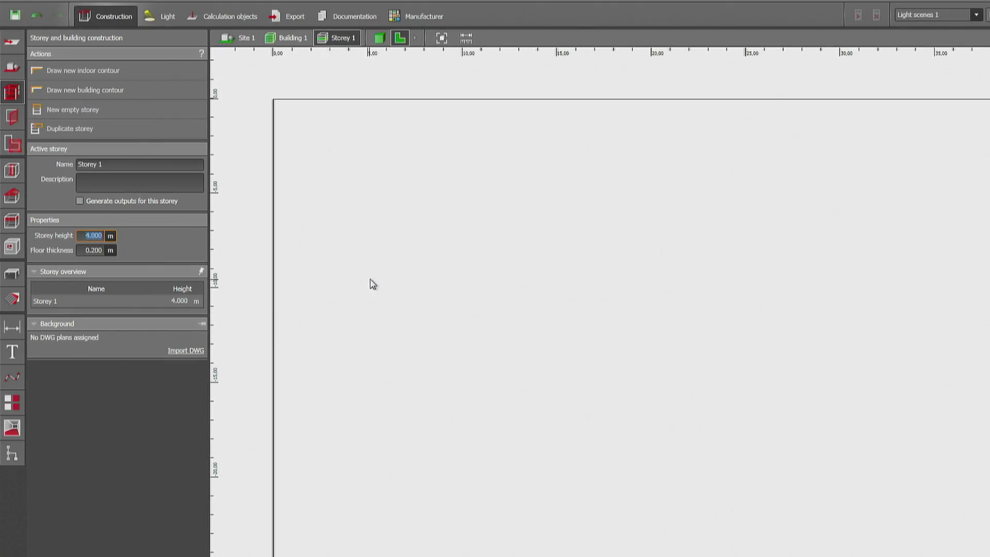
mouse_move(83, 70)
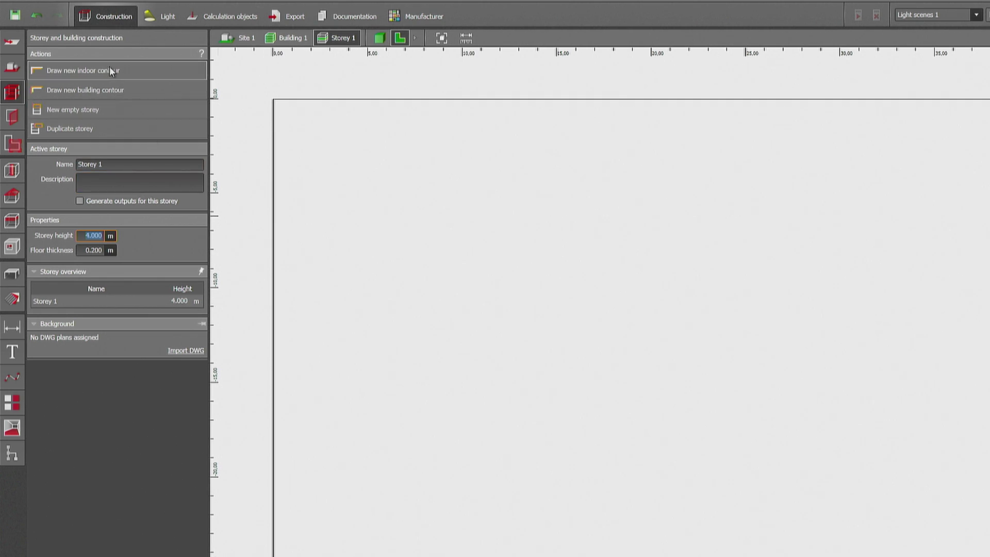
mouse_move(288, 249)
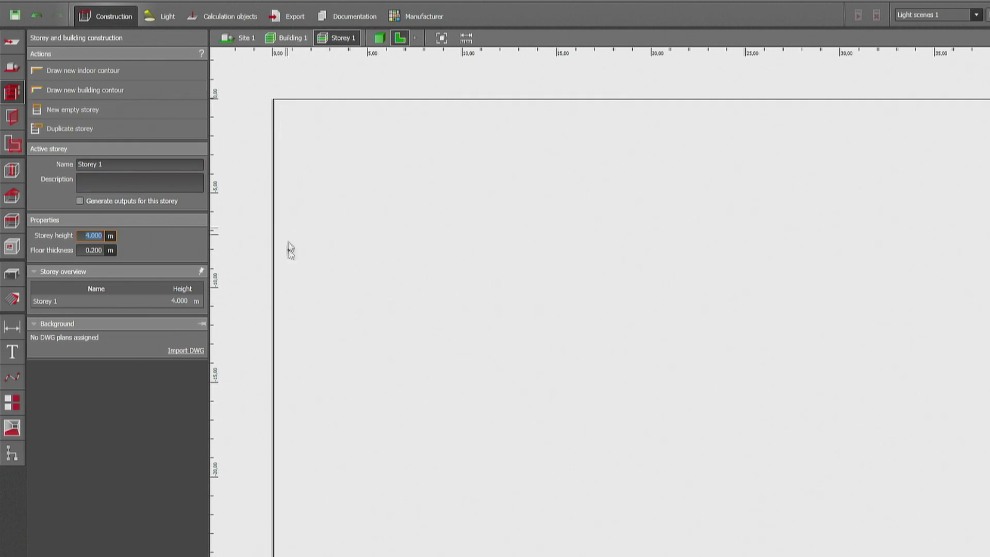
mouse_move(318, 357)
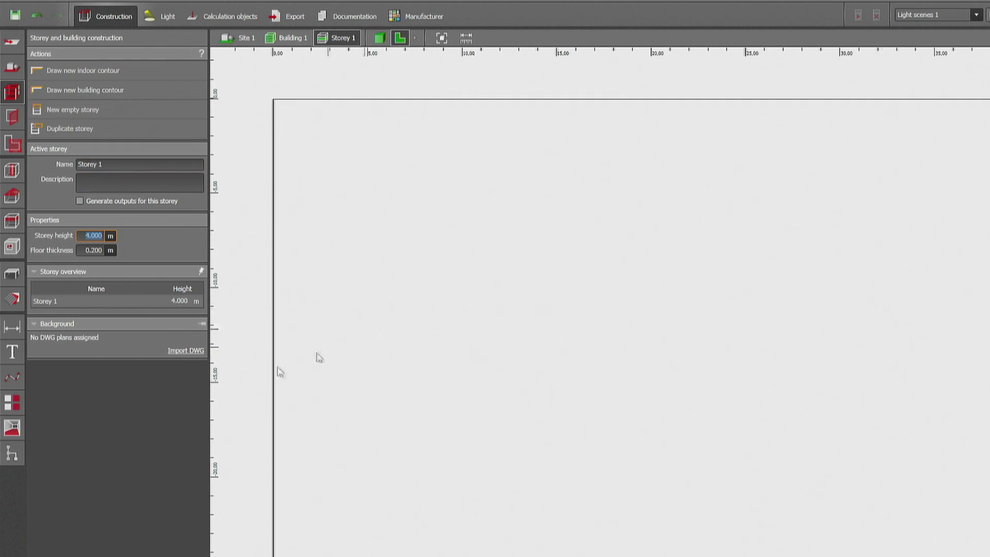
Step: Add a top-edge reference line with a -0.25 m parallel and a vertical line along the left edge
click(12, 378)
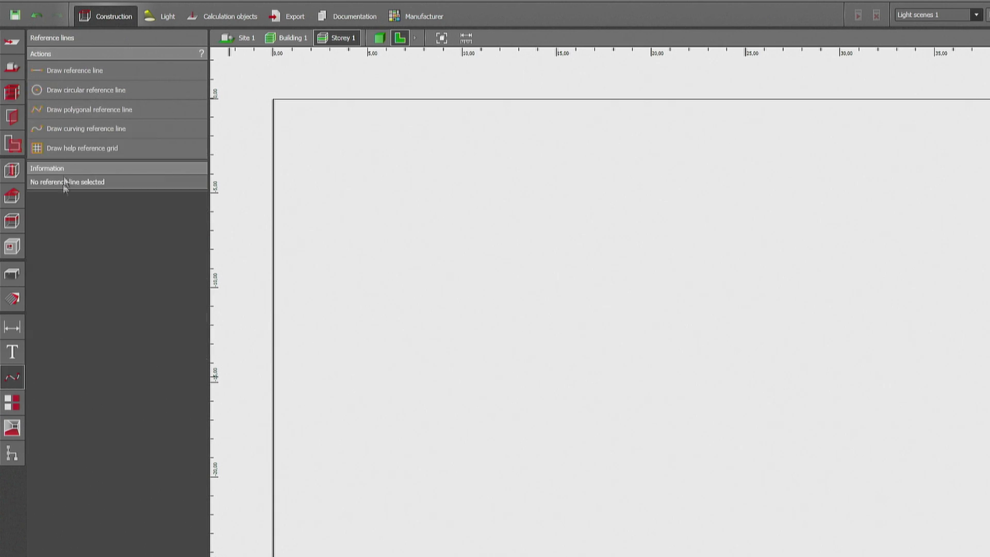
mouse_move(105, 71)
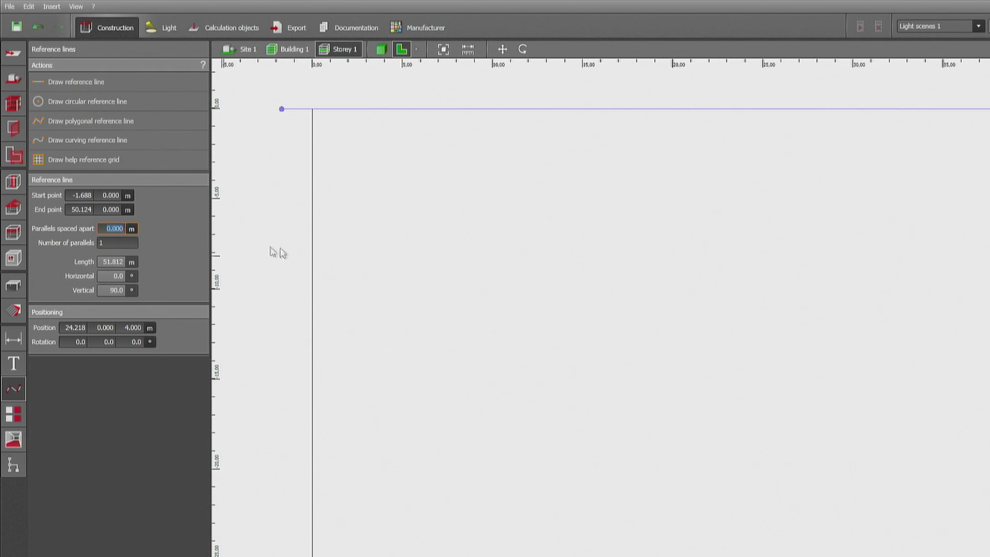
text(.25)
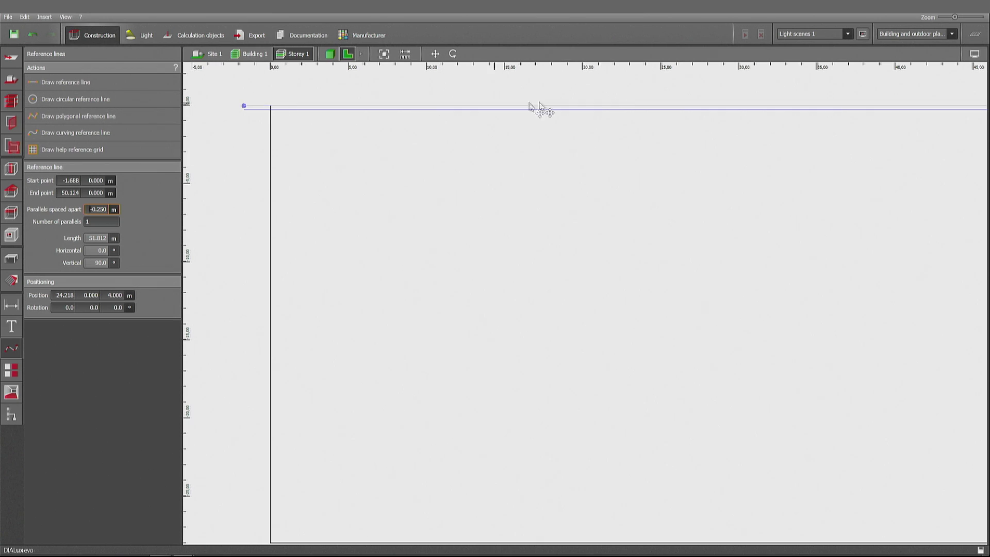
mouse_move(106, 89)
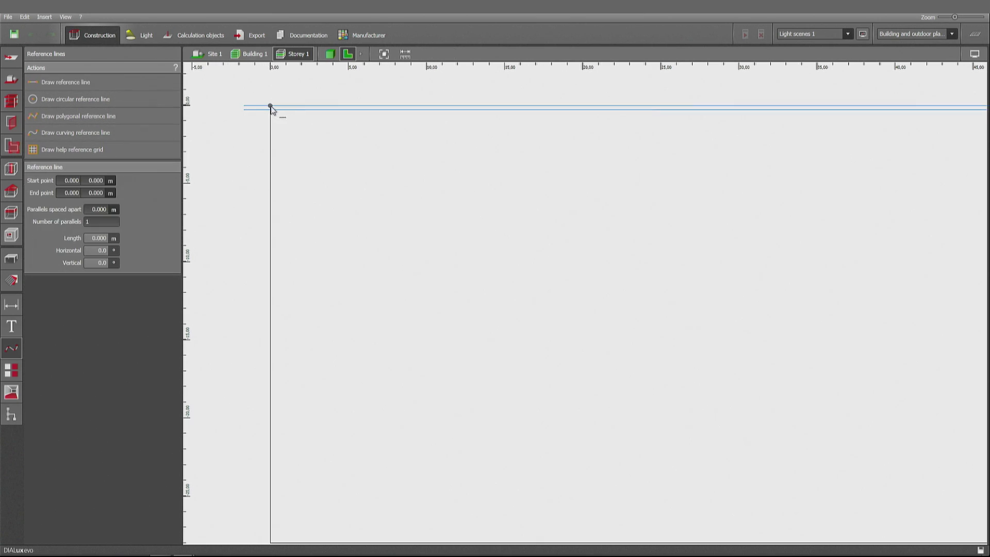
click(288, 460)
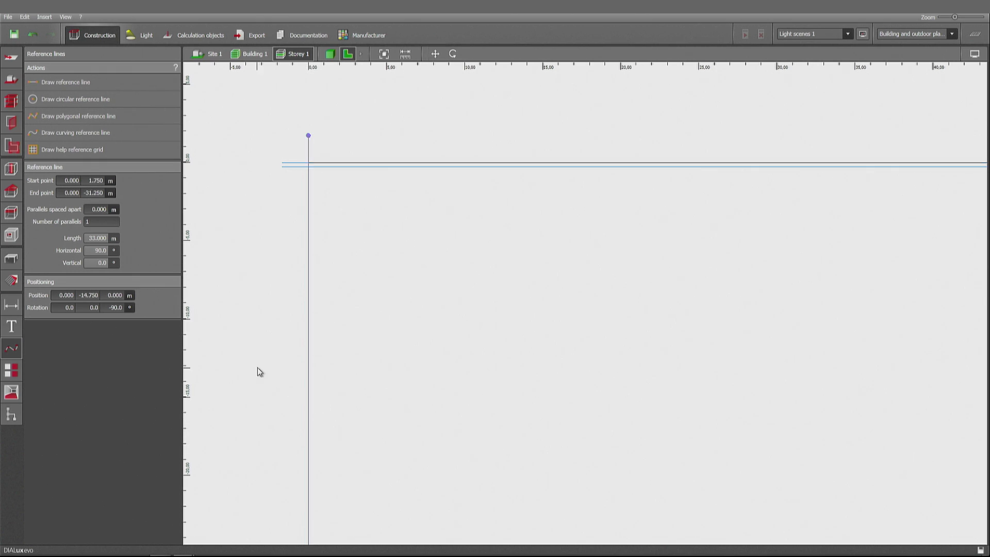
click(312, 142)
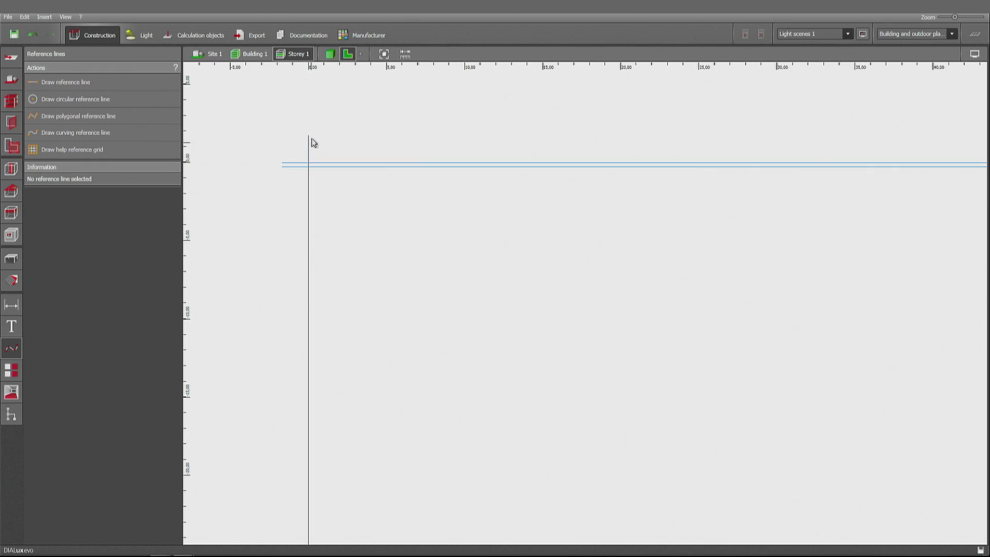
mouse_move(311, 146)
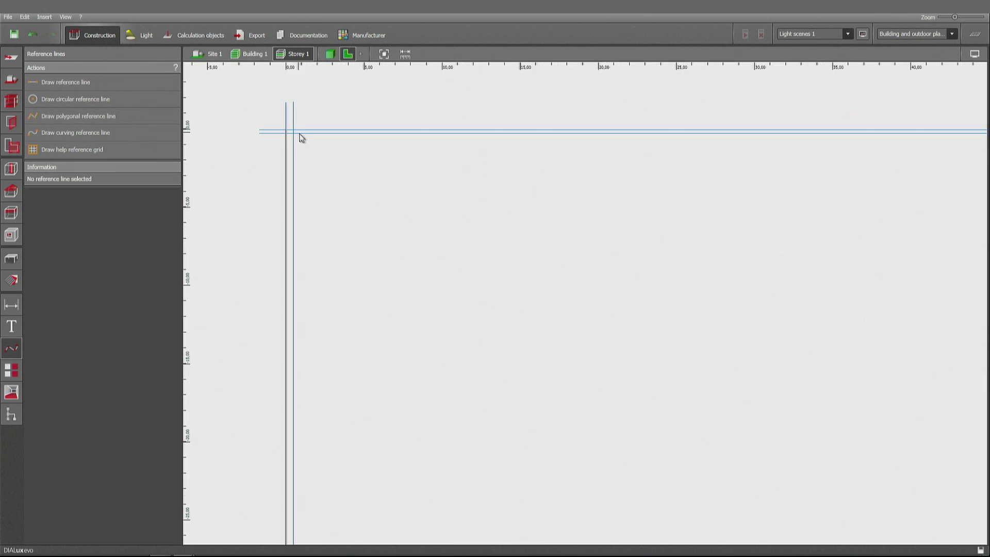
mouse_move(925, 192)
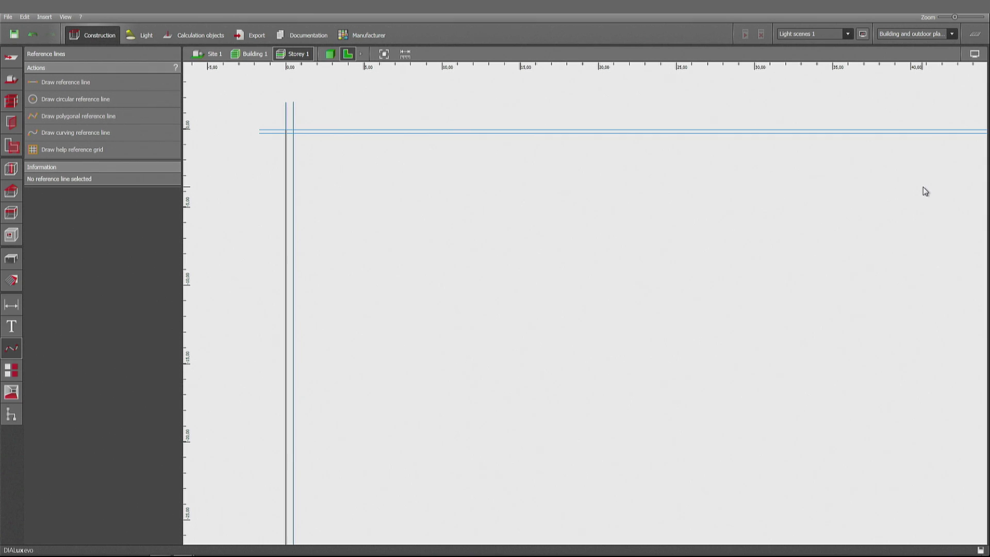
mouse_move(440, 331)
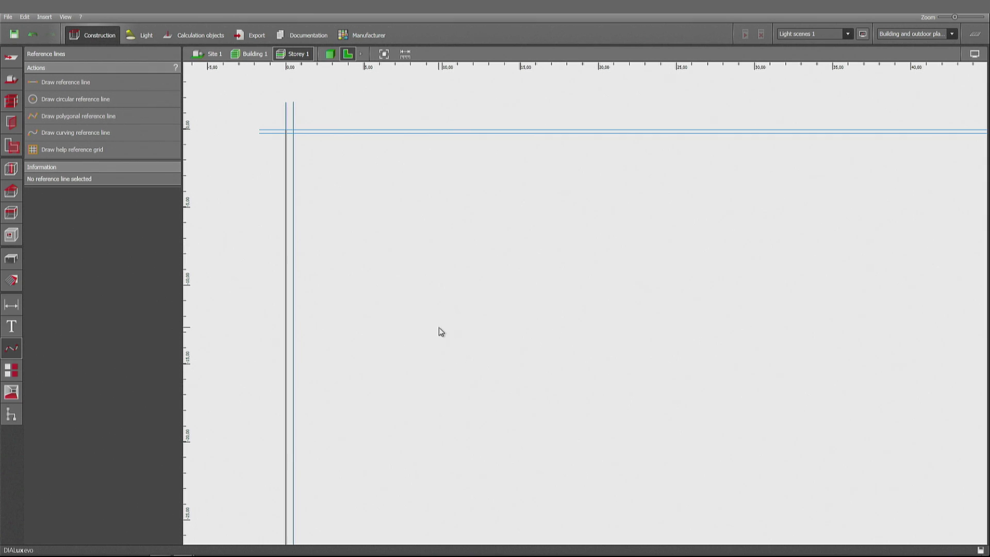
mouse_move(584, 423)
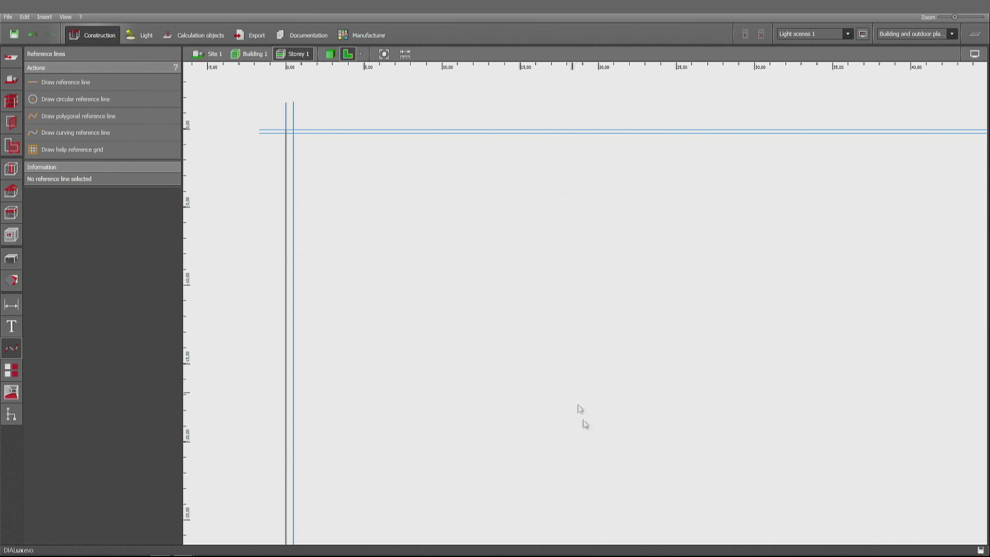
Step: Lay a help reference grid over the storey
click(71, 149)
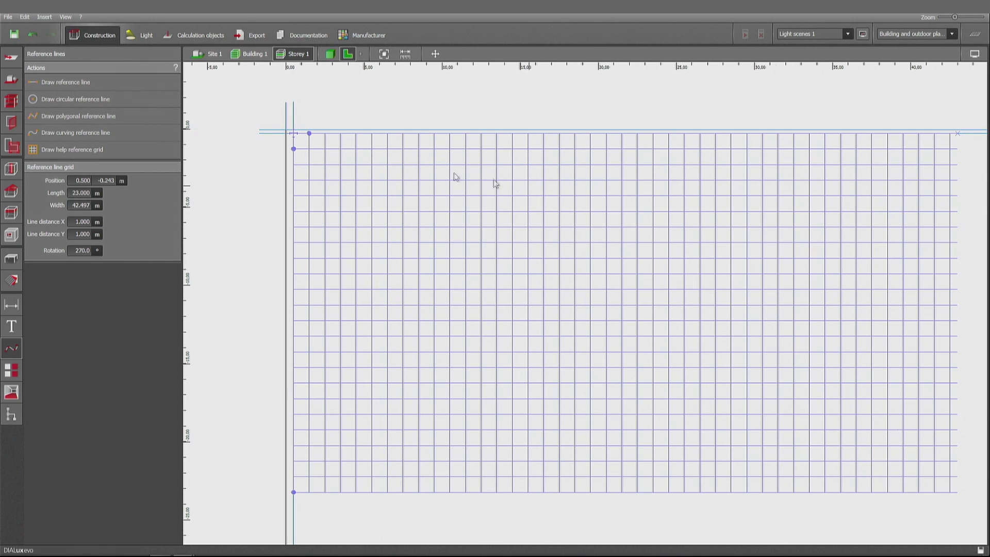
click(82, 221)
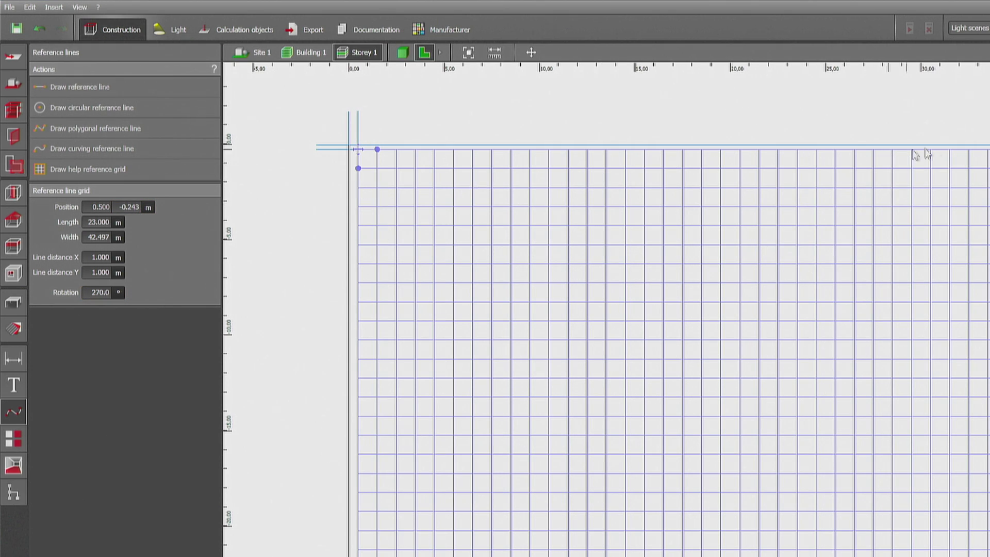
mouse_move(14, 86)
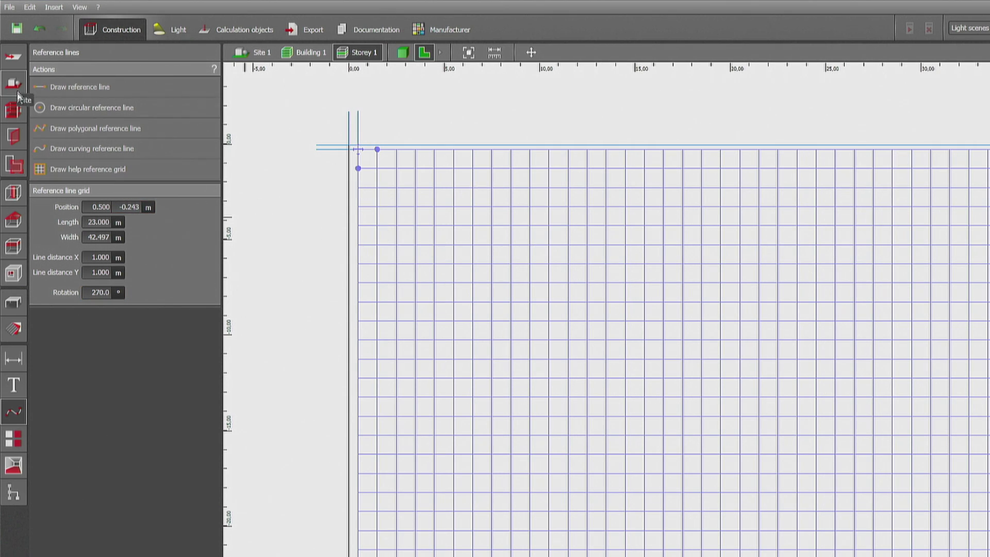
Step: Draw the L-shaped indoor contour on the grid and close it to create Room 1
click(12, 108)
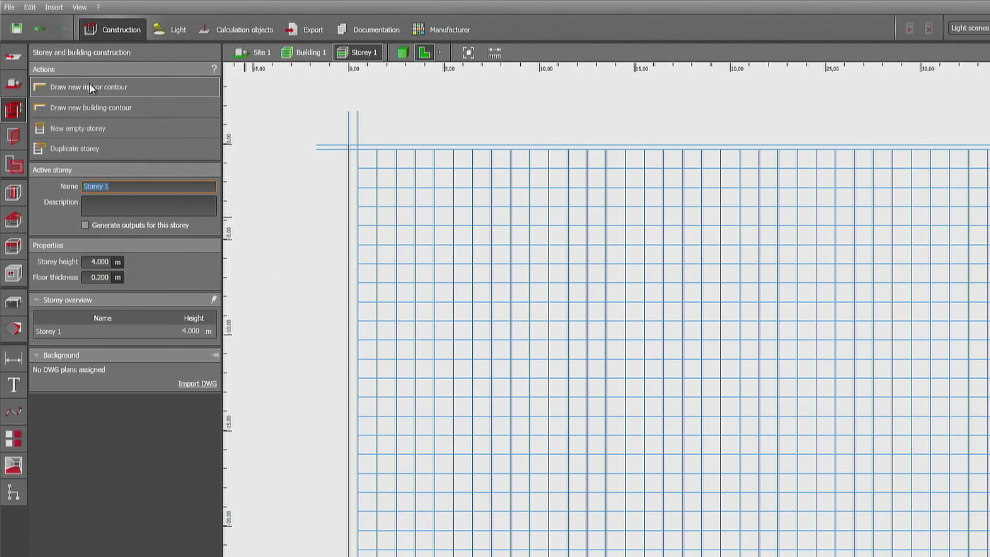
click(89, 87)
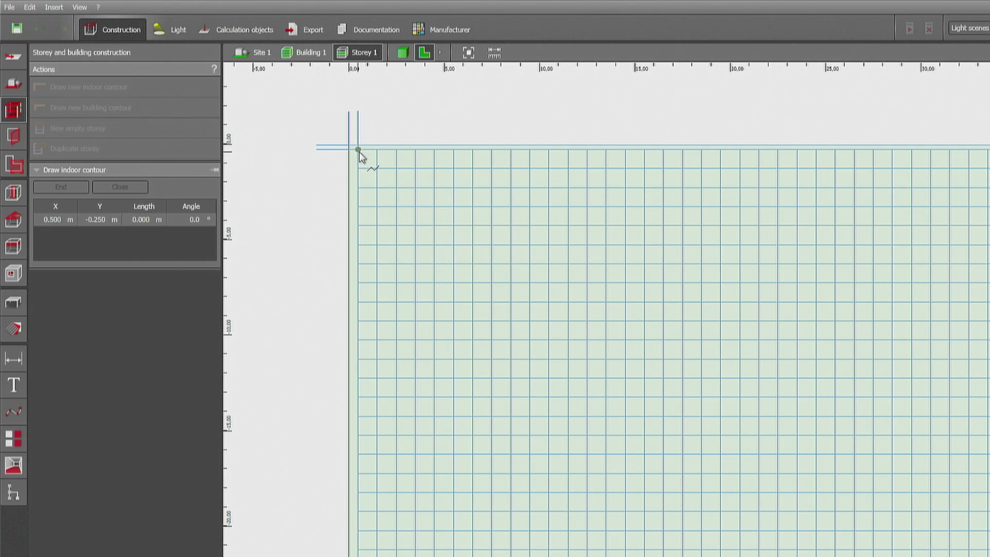
click(848, 149)
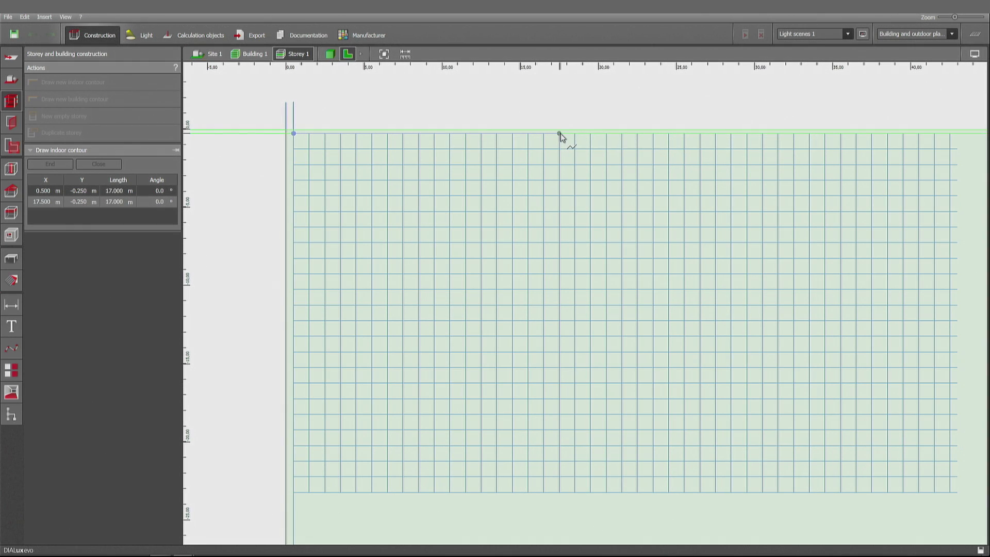
click(558, 133)
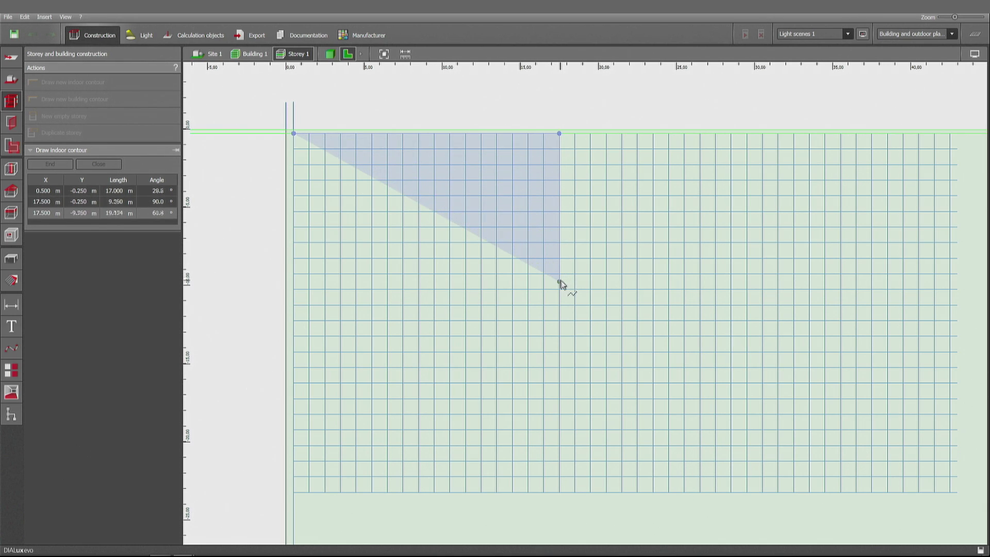
mouse_move(562, 292)
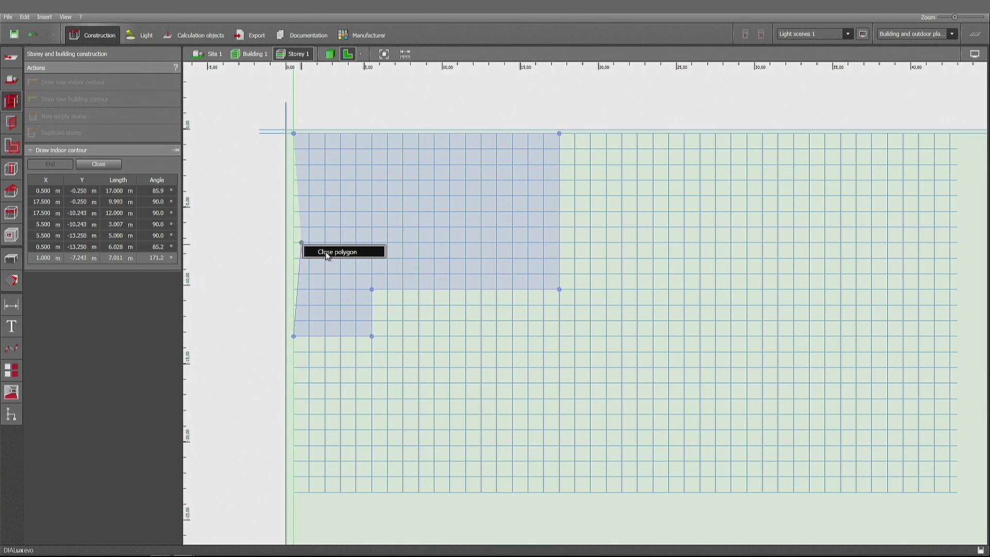
click(336, 252)
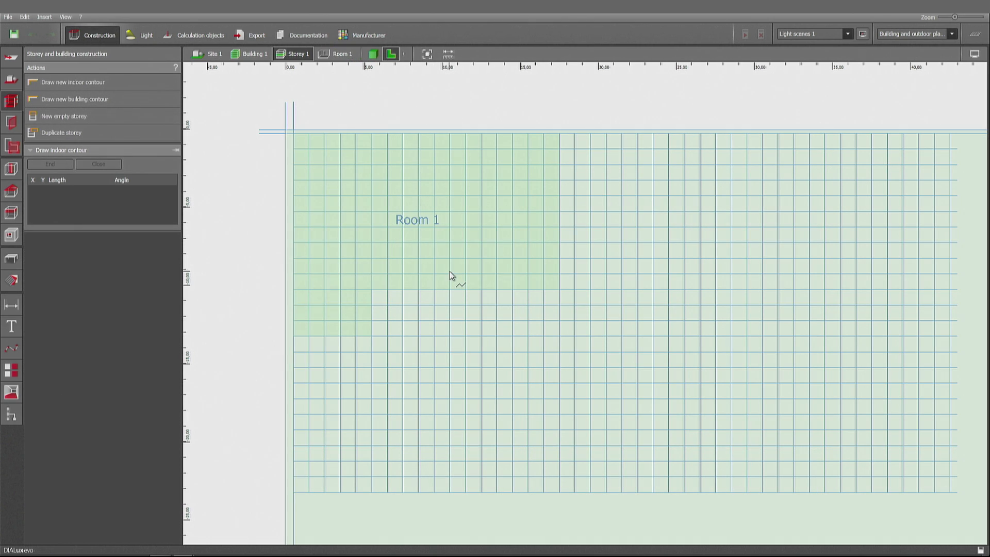
mouse_move(424, 241)
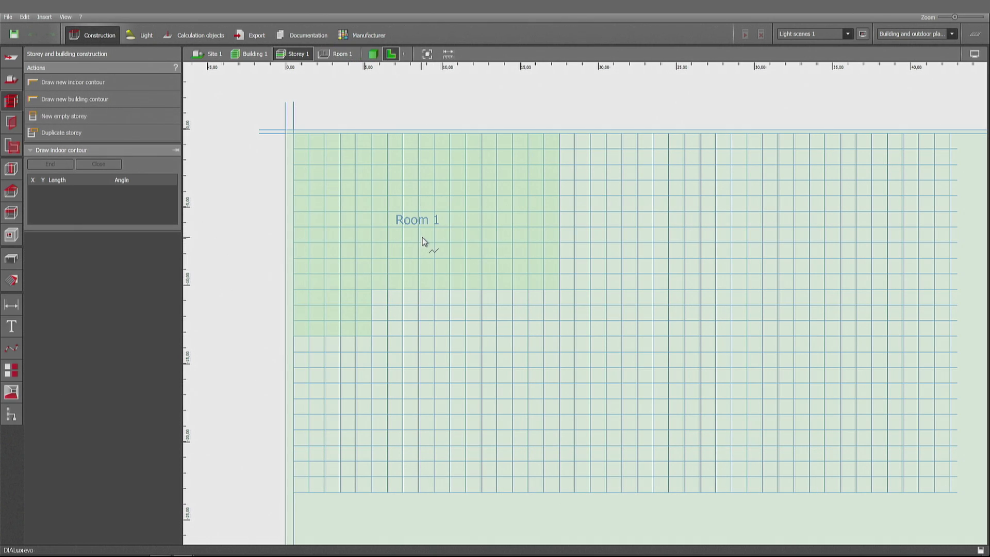
Step: Discard the help grid and add a horizontal reference line at Y = -13.25 m along Room 1's lower edge
click(10, 348)
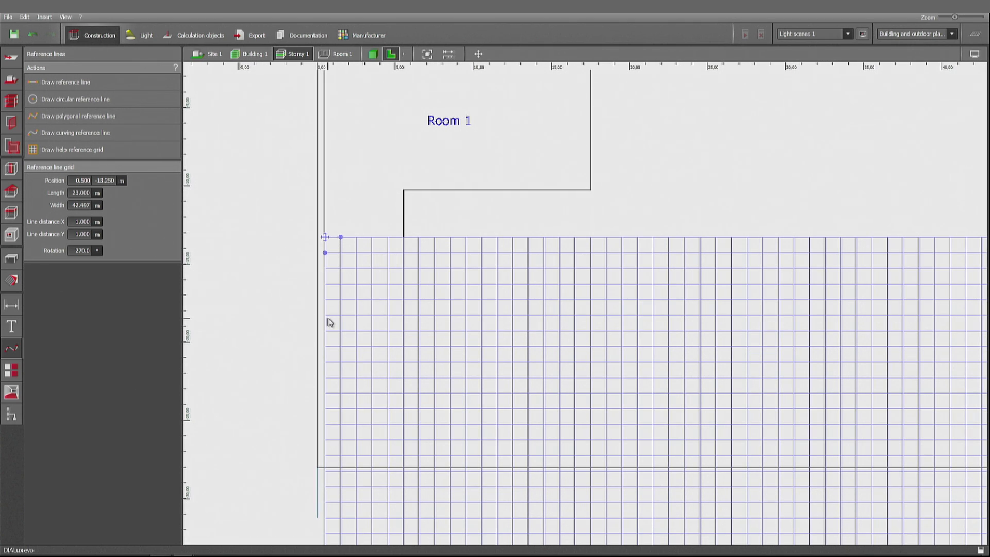
click(439, 240)
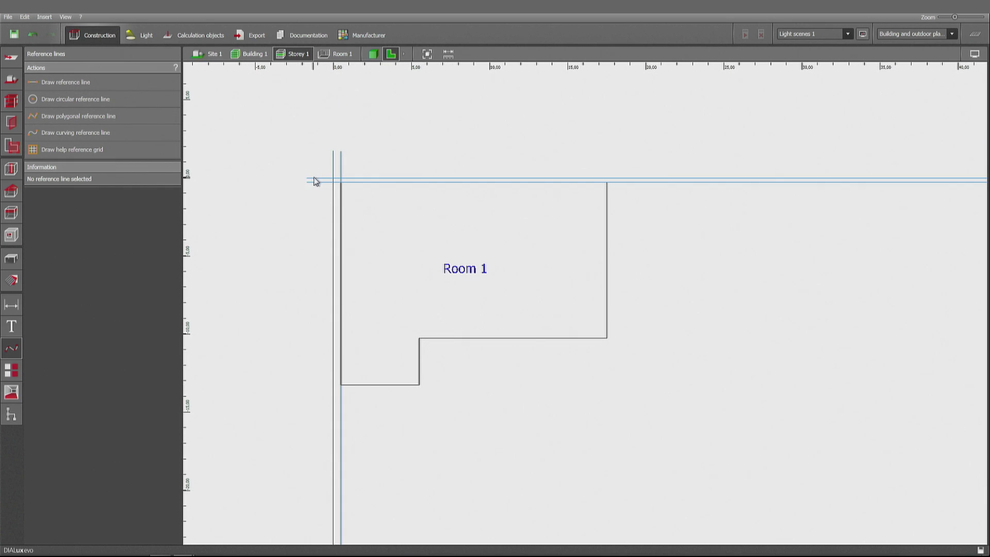
click(307, 181)
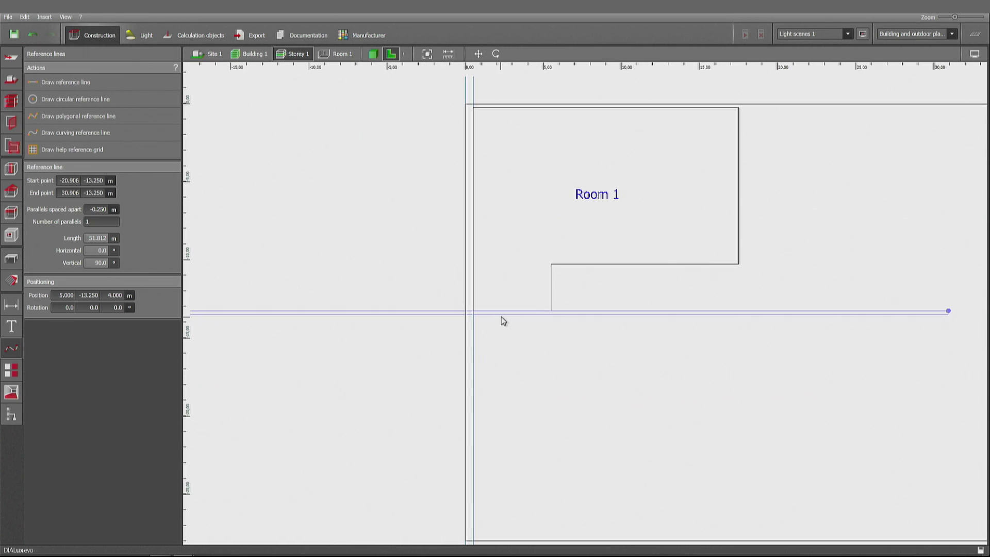
mouse_move(509, 339)
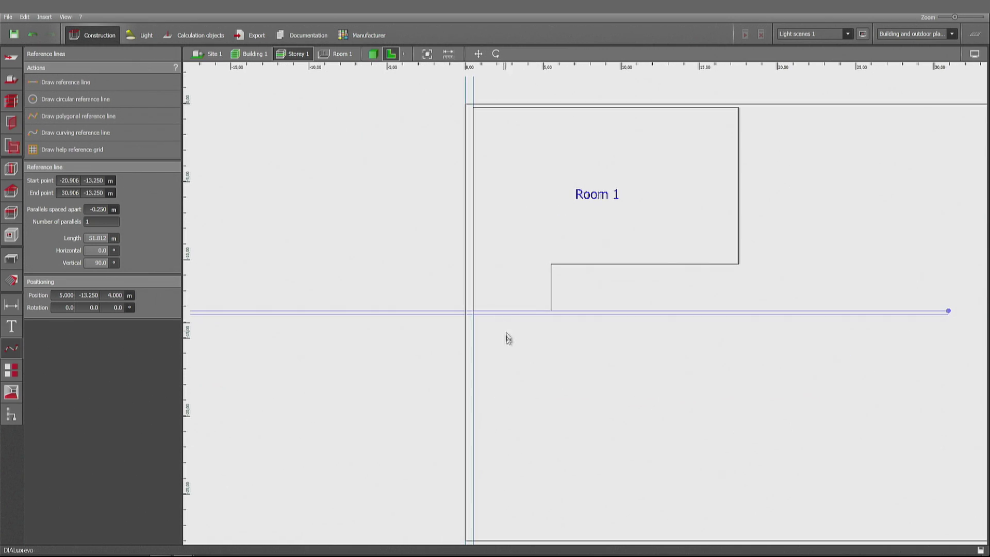
mouse_move(506, 331)
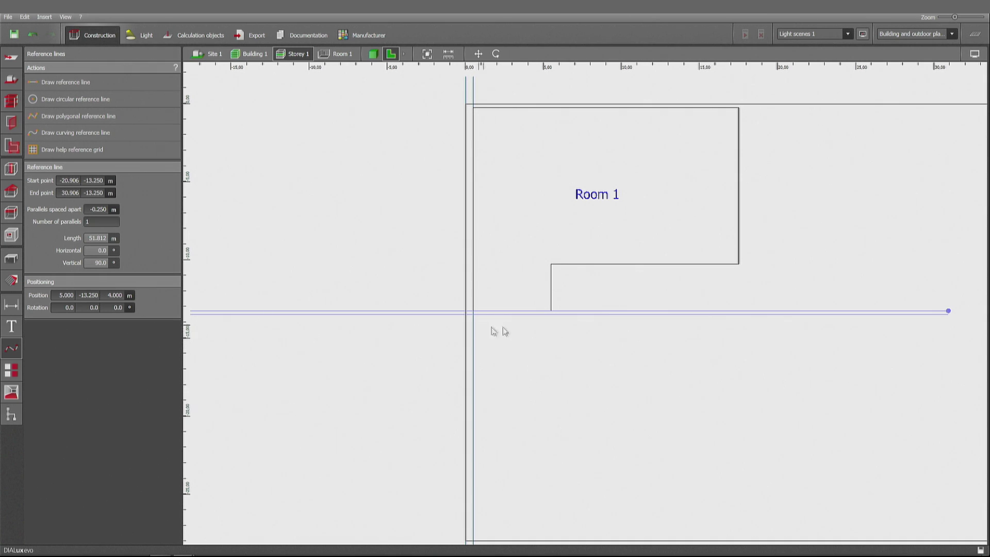
mouse_move(223, 333)
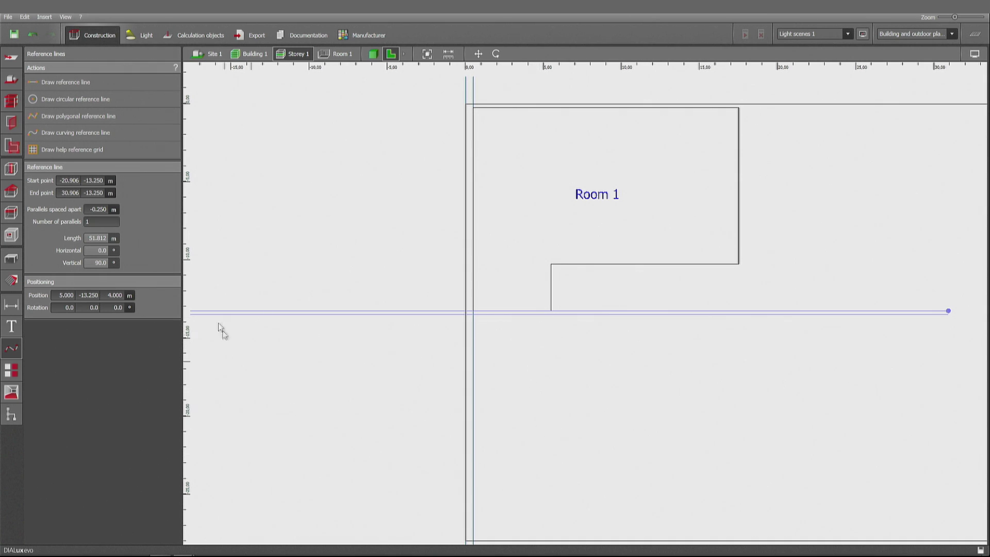
Step: Add a help grid below Room 1 and close a rectangular contour in its upper-left cell as Room 2
click(71, 150)
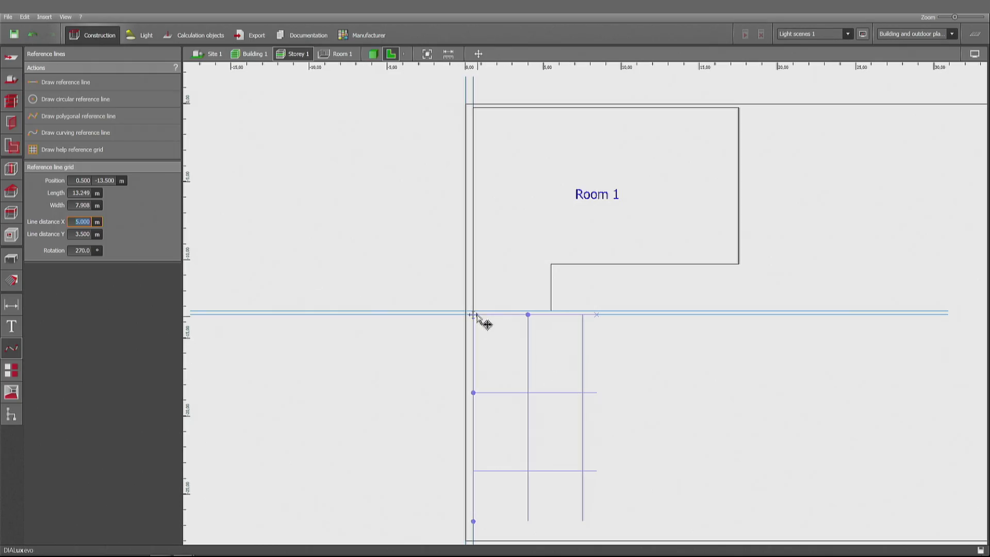
mouse_move(530, 331)
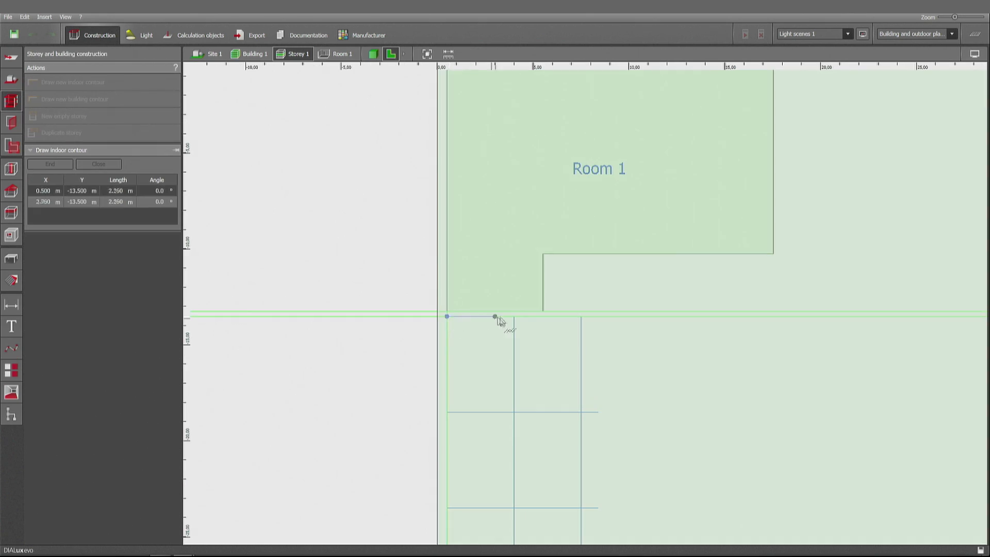
click(514, 418)
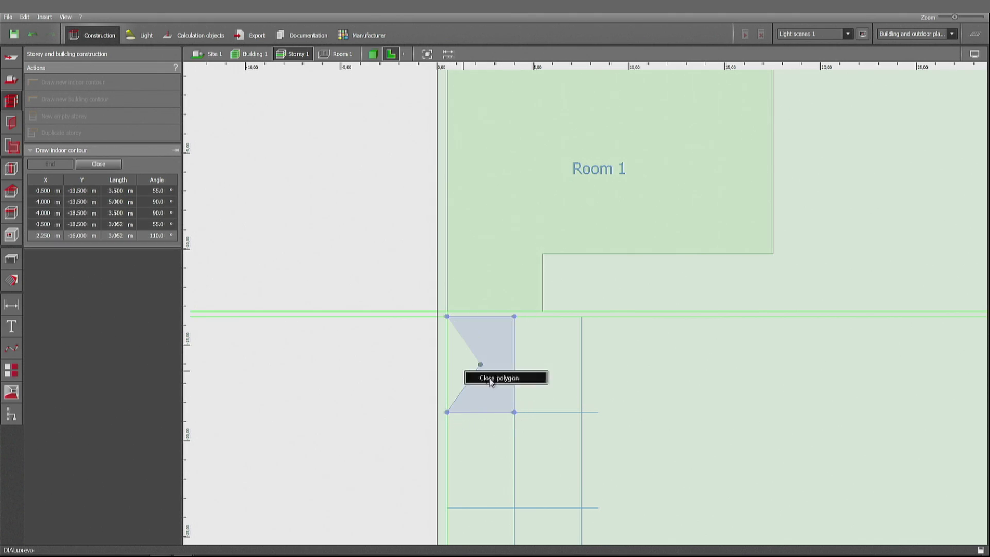
click(499, 378)
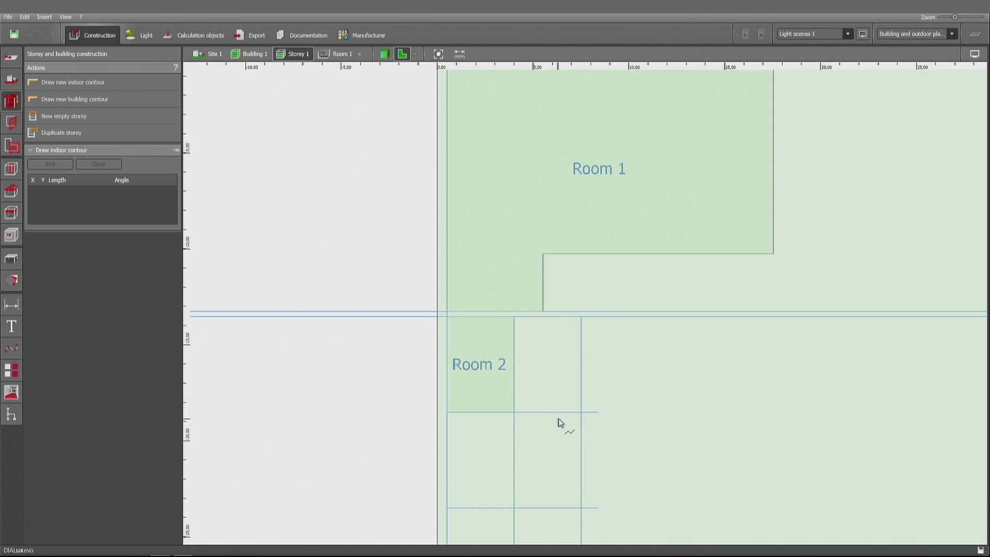
click(12, 348)
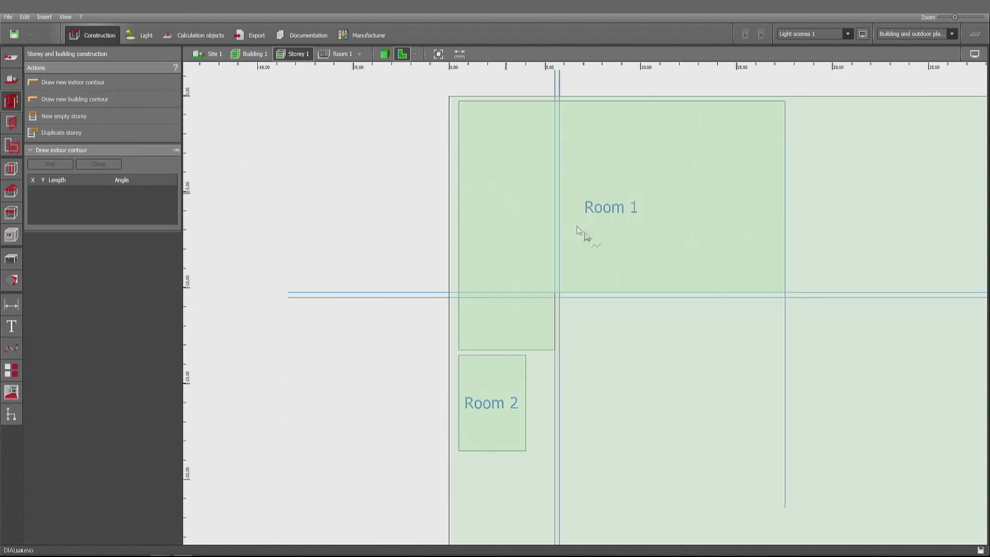
Step: Draw a rectangular Room 3 from (5.75, -10.5) to (17.5, -16.5) beside Room 2
click(663, 297)
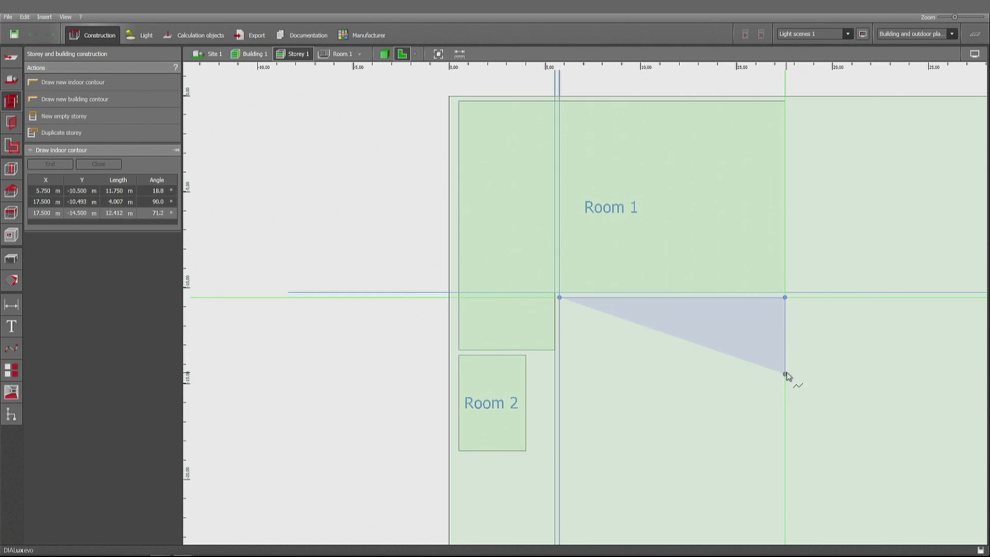
mouse_move(790, 389)
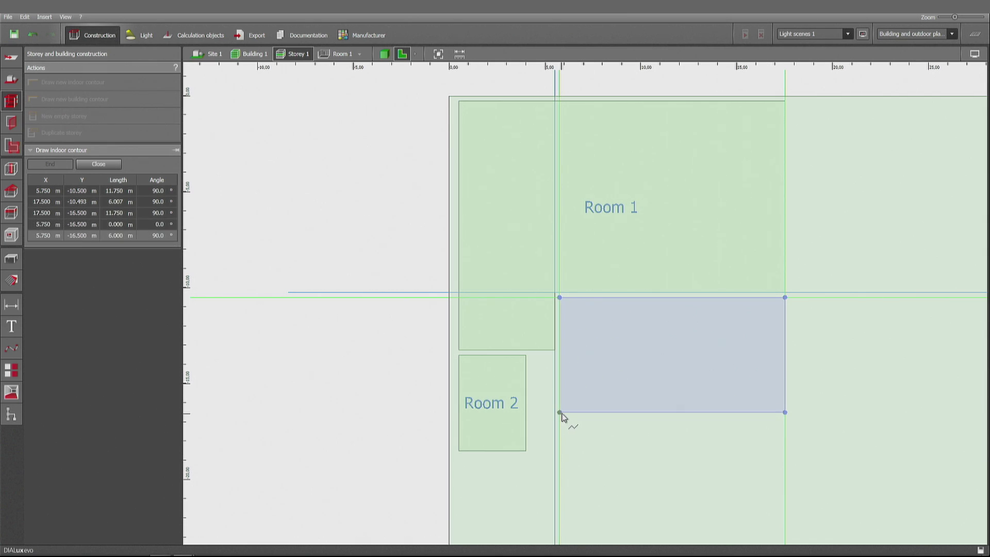
click(98, 164)
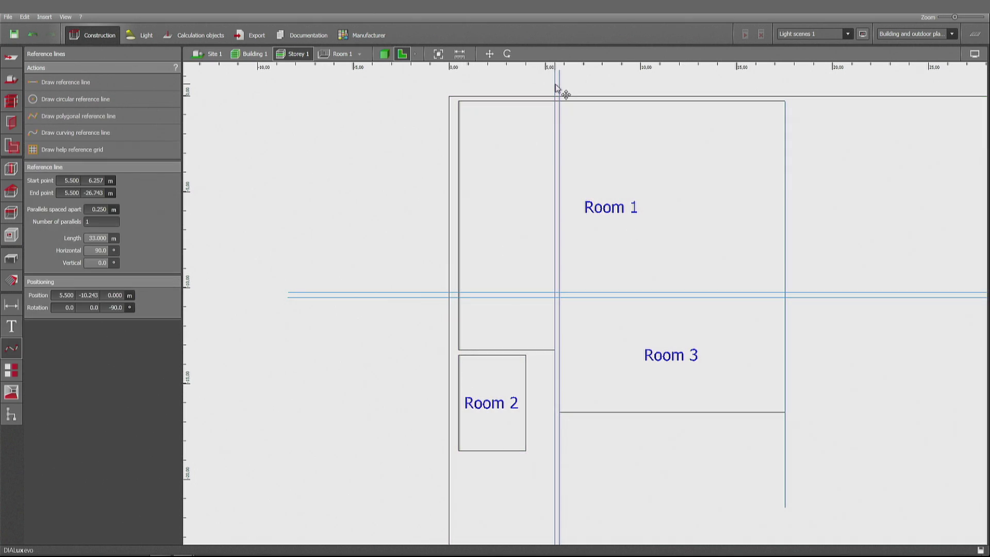
Step: Delete the vertical and horizontal reference lines and show the three-room storey in 3D
click(423, 298)
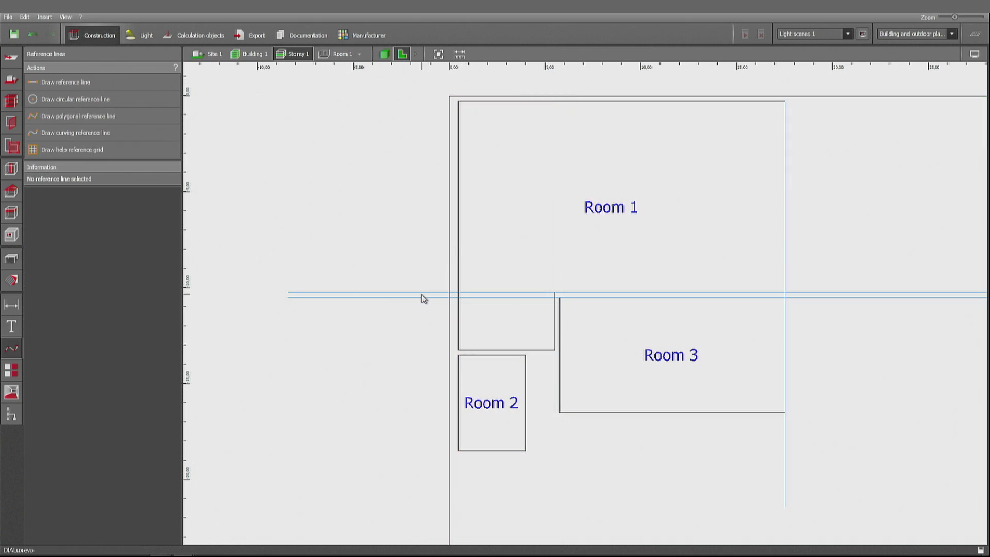
click(382, 53)
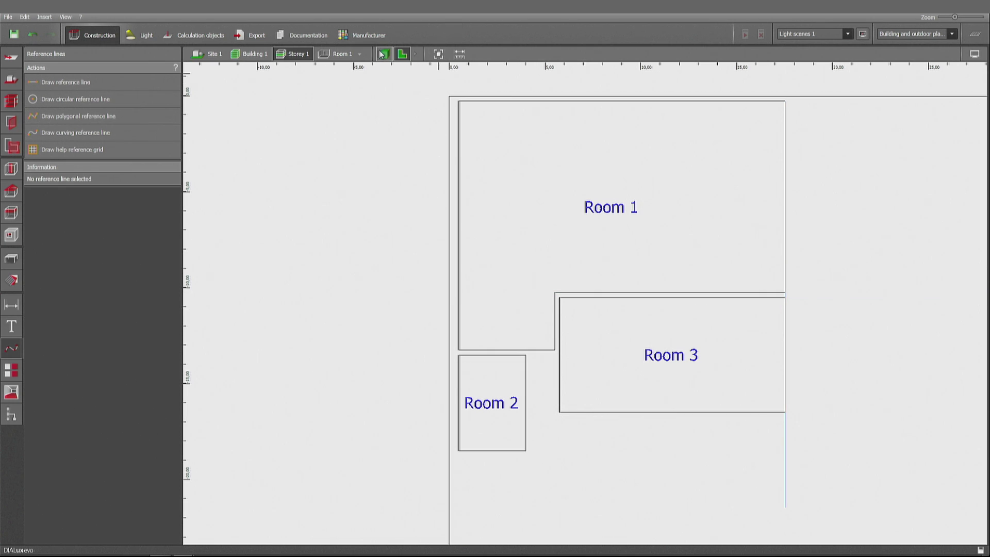
click(384, 54)
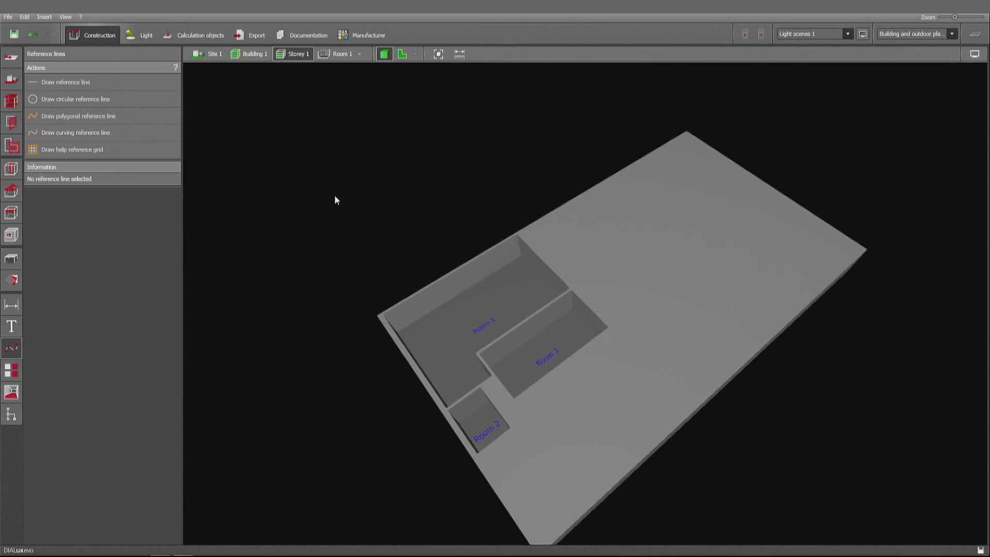
Step: Insert a suspended ceiling into Room 1 with 3.200 m clearance height and return to the 2D plan
click(11, 101)
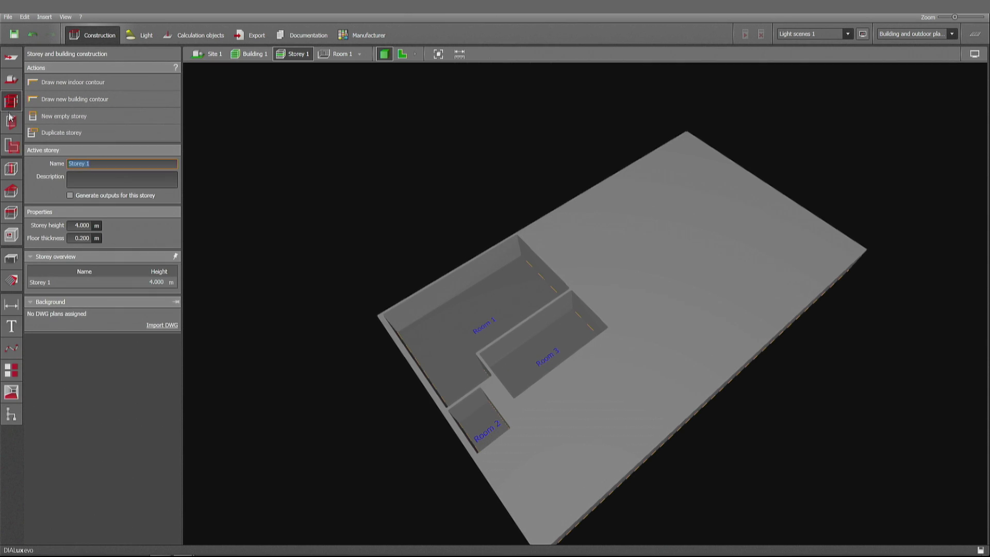
click(11, 212)
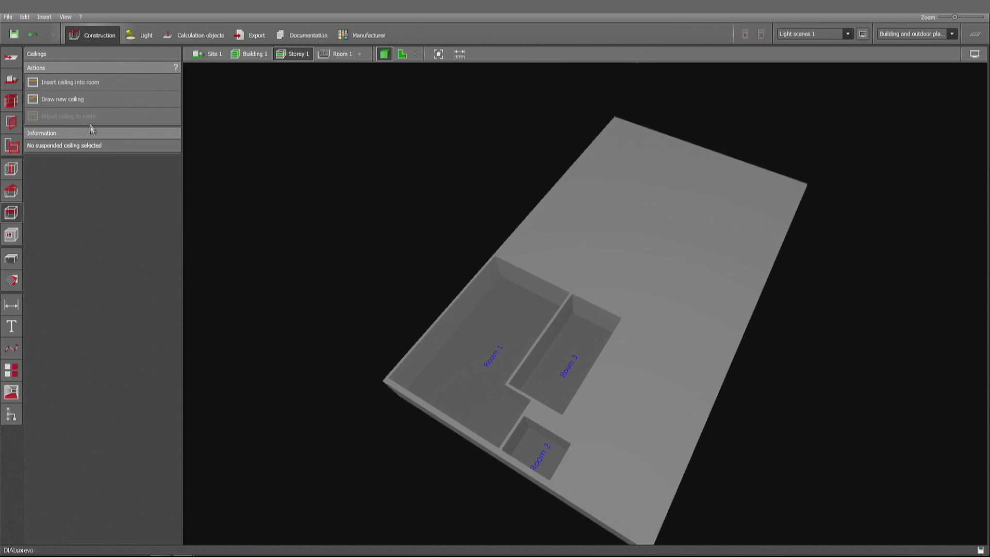
click(70, 81)
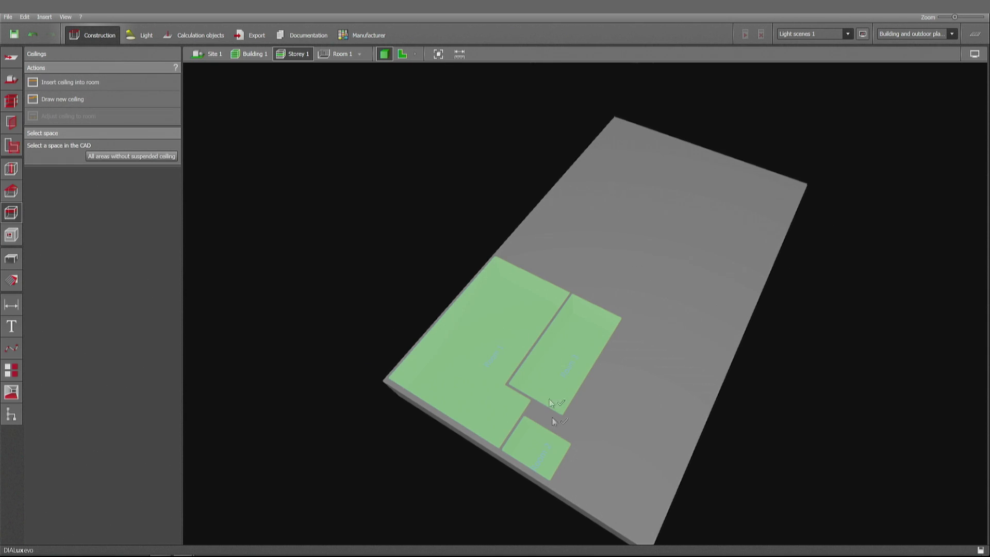
click(536, 446)
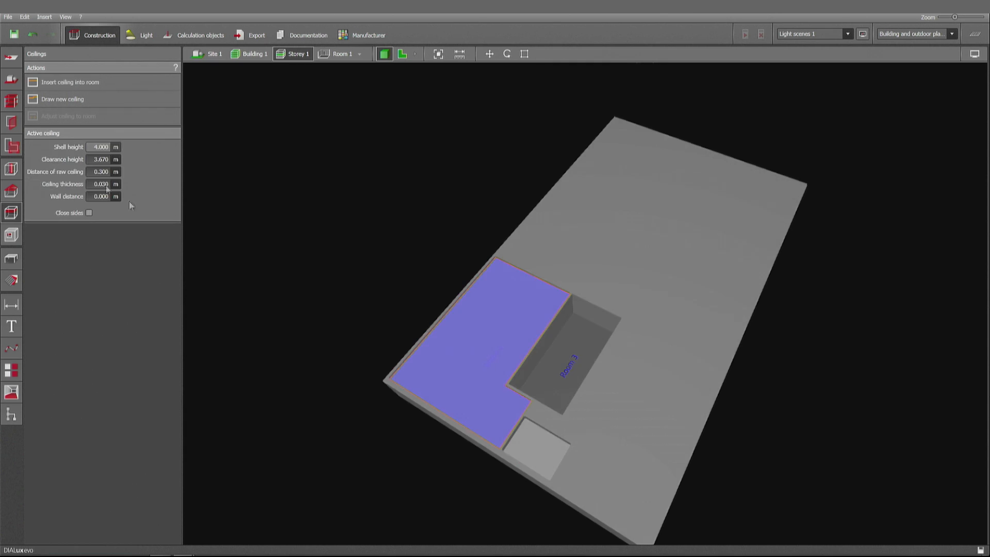
triple_click(100, 158)
text(3.200)
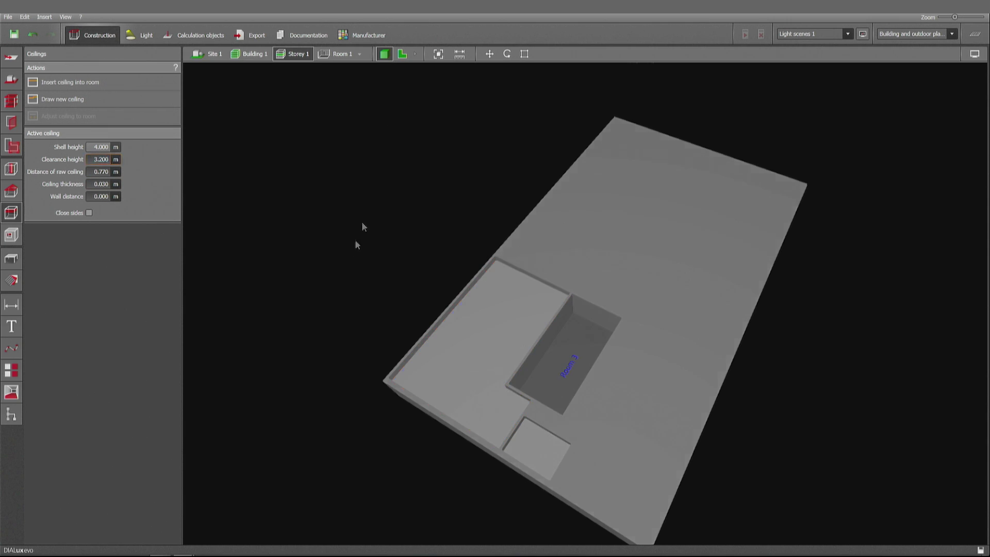
click(403, 54)
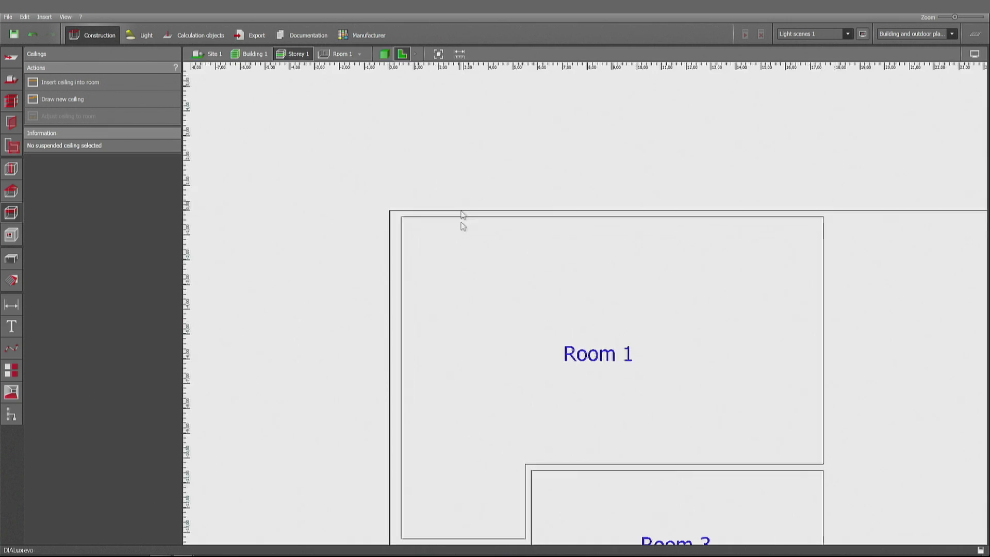
mouse_move(404, 220)
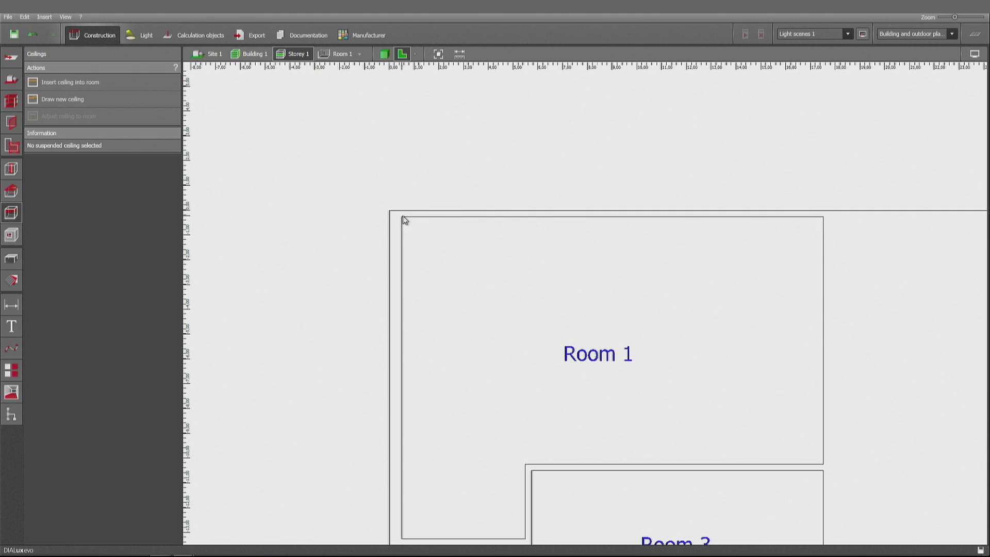
mouse_move(87, 137)
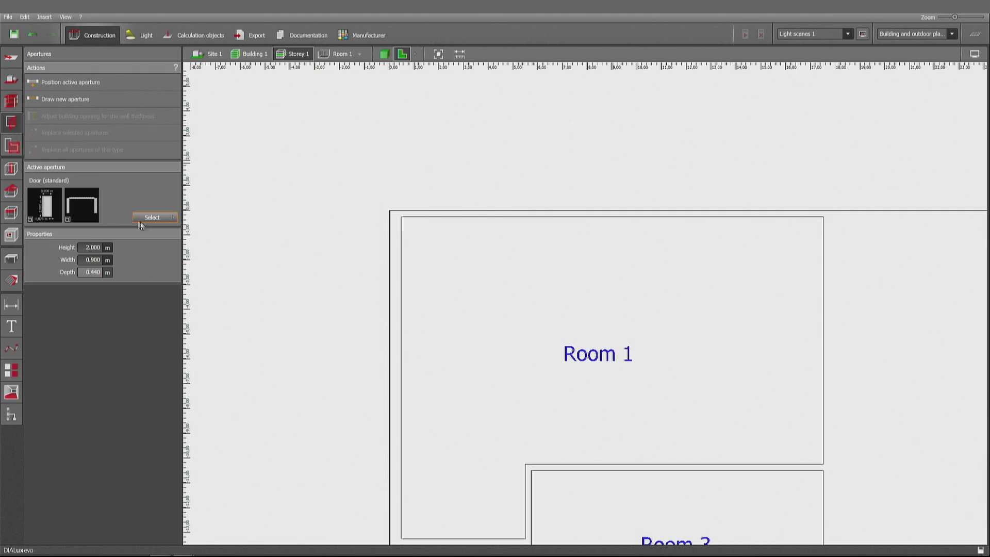
Step: Choose Window (standard) from the aperture catalogue for the 17 m × 3.2 m facade
click(152, 217)
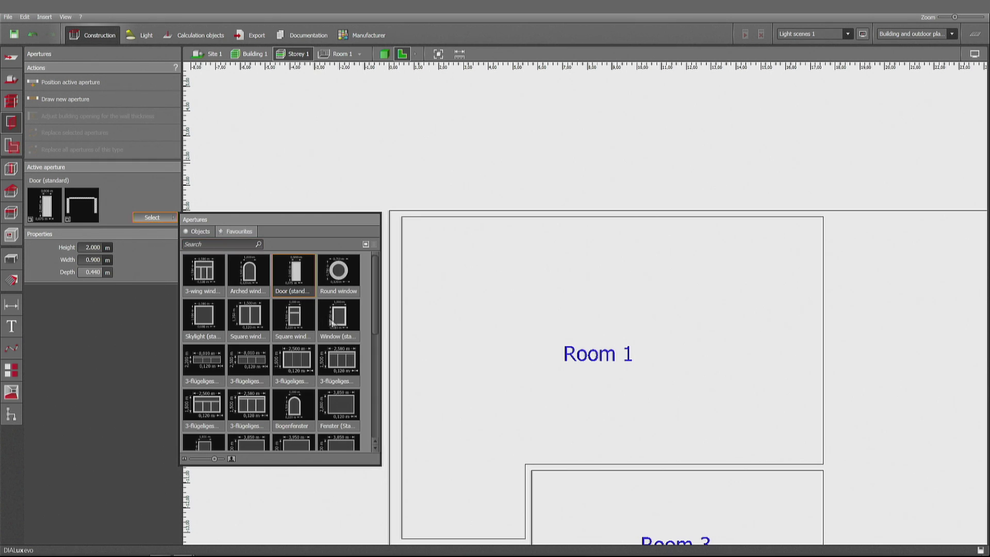
double_click(338, 314)
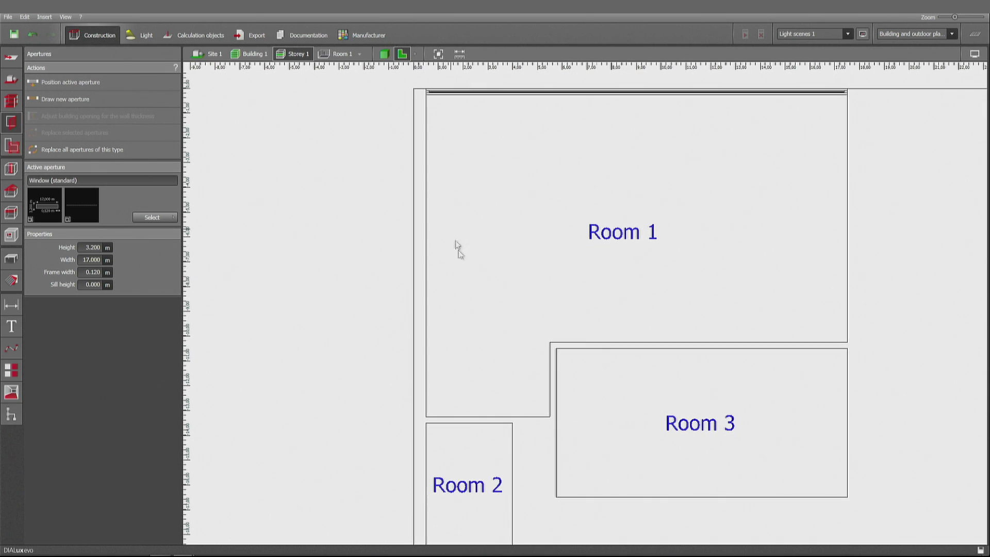
mouse_move(476, 249)
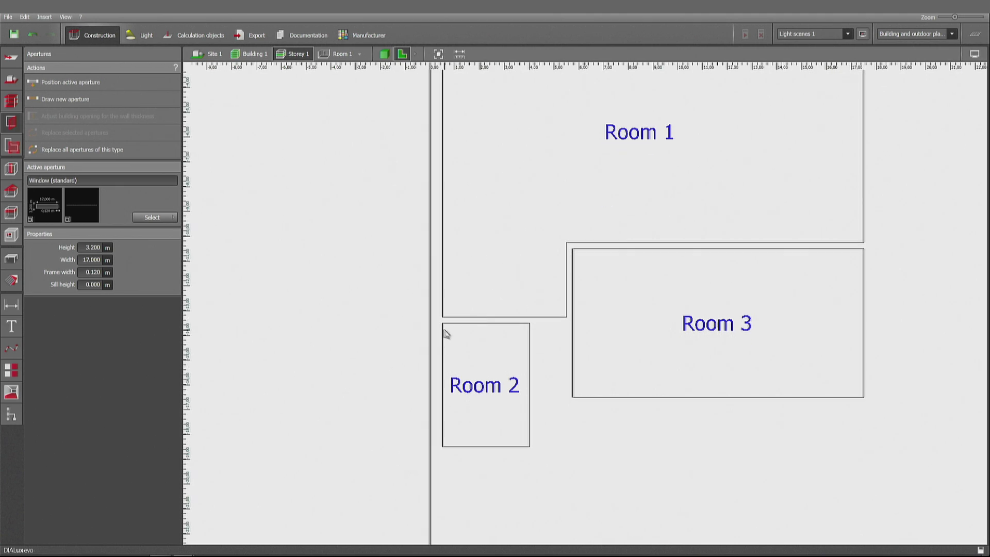
mouse_move(466, 374)
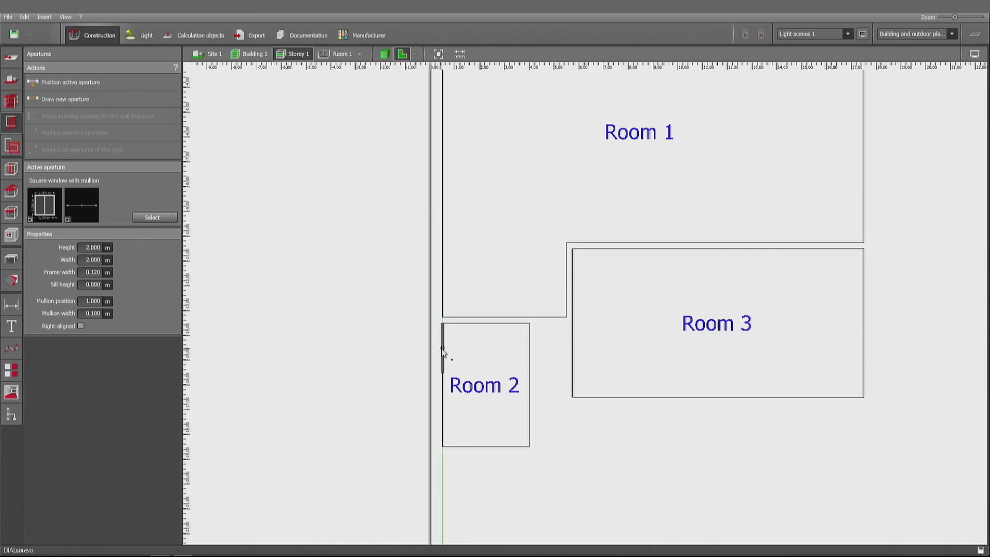
Step: Place a 2 m square mullion window on Room 2's west wall at position Y -15.5 m
click(442, 338)
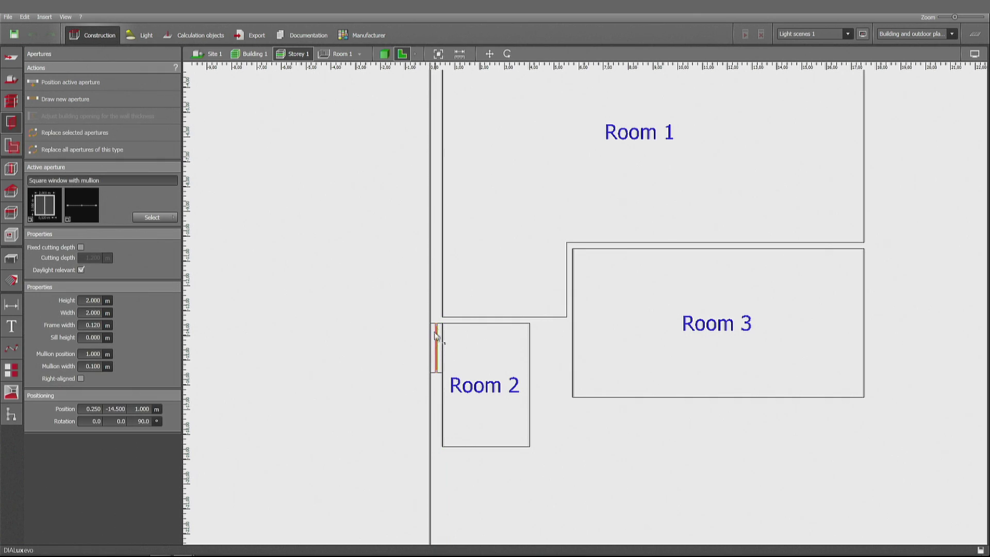
mouse_move(437, 390)
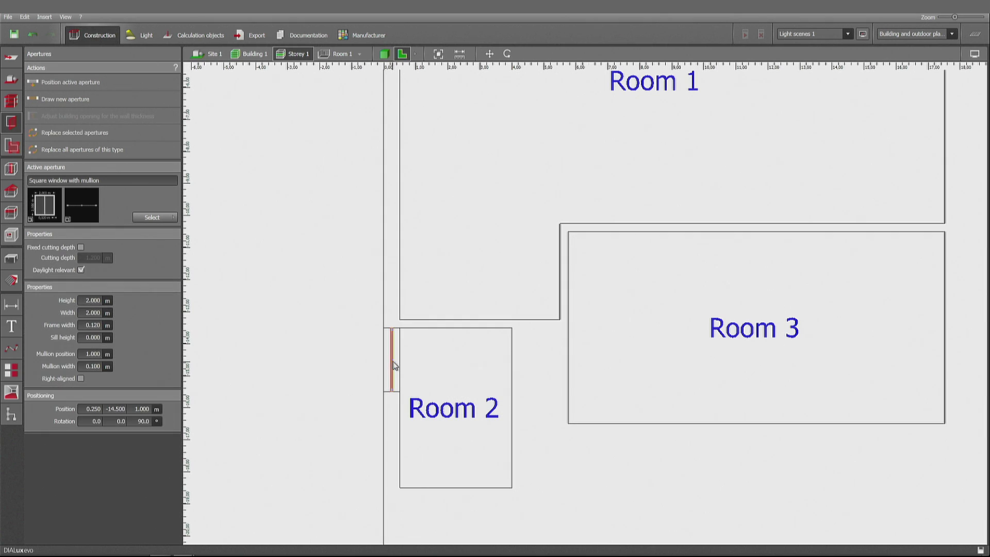
triple_click(114, 408)
text(-15.500)
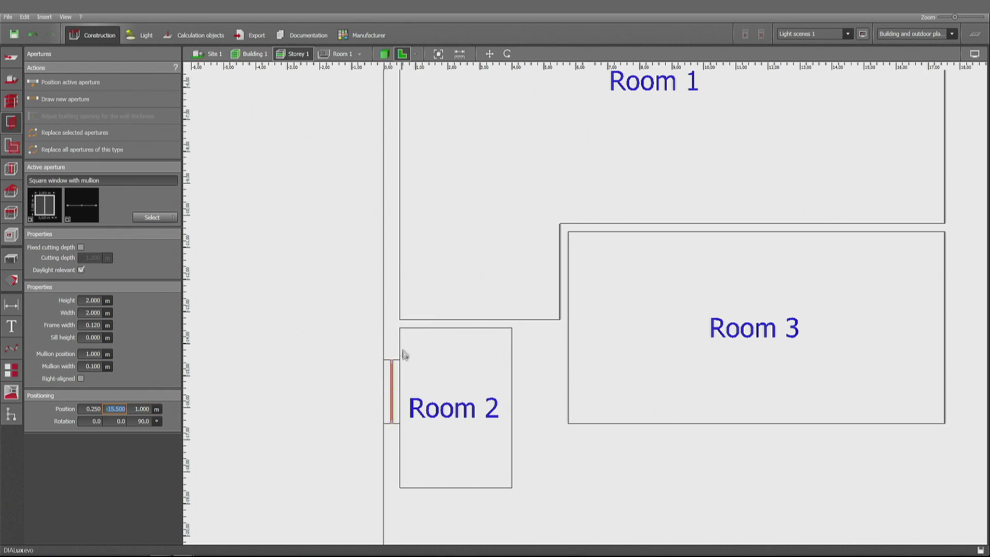
mouse_move(402, 331)
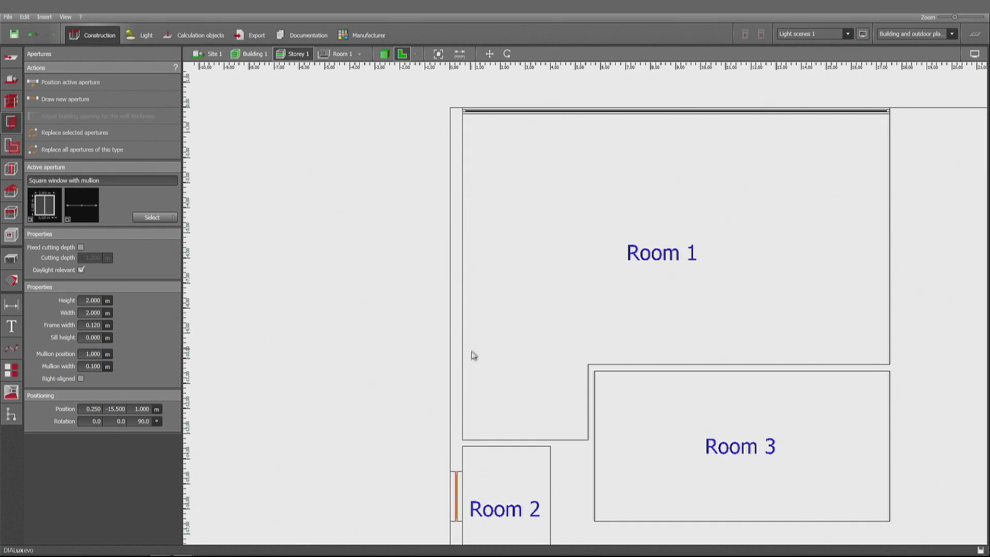
mouse_move(467, 195)
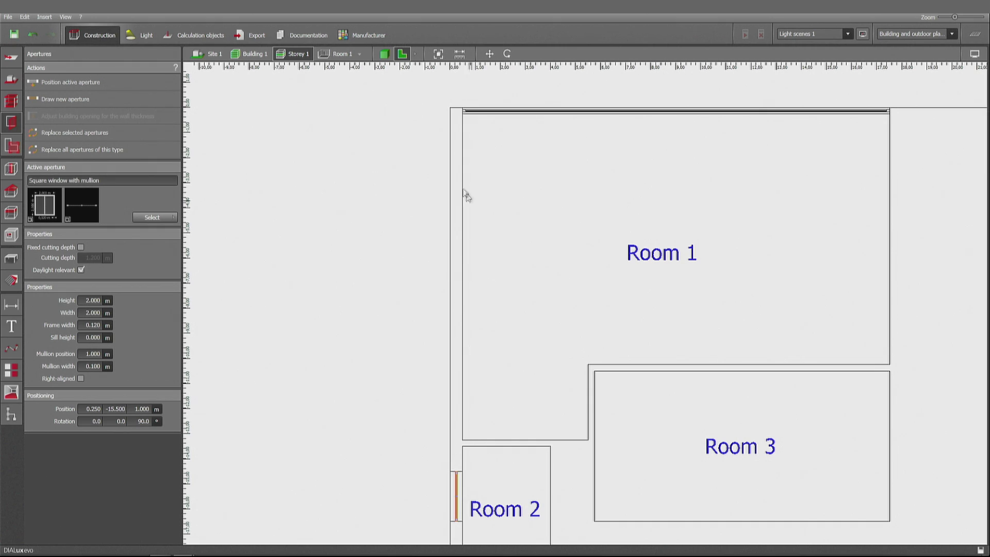
mouse_move(443, 372)
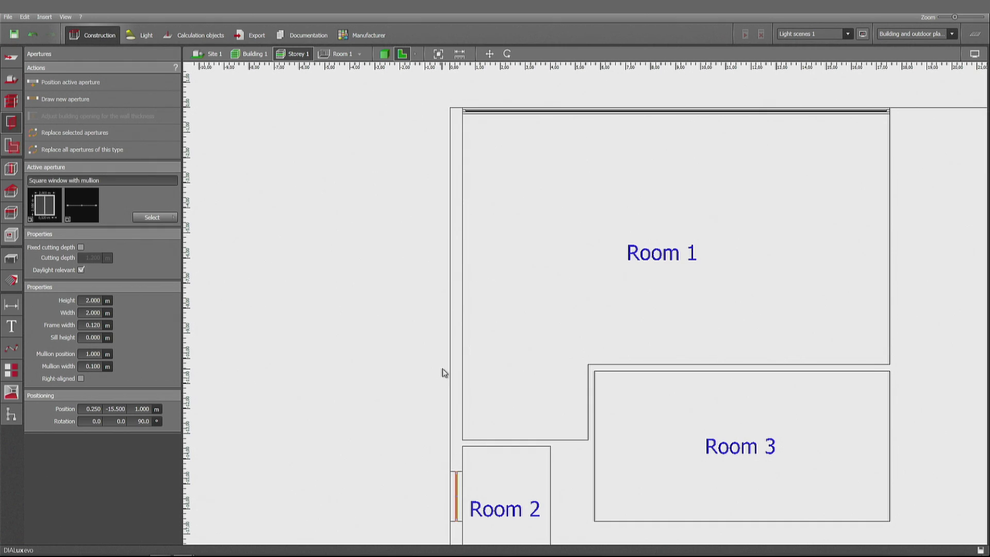
mouse_move(475, 351)
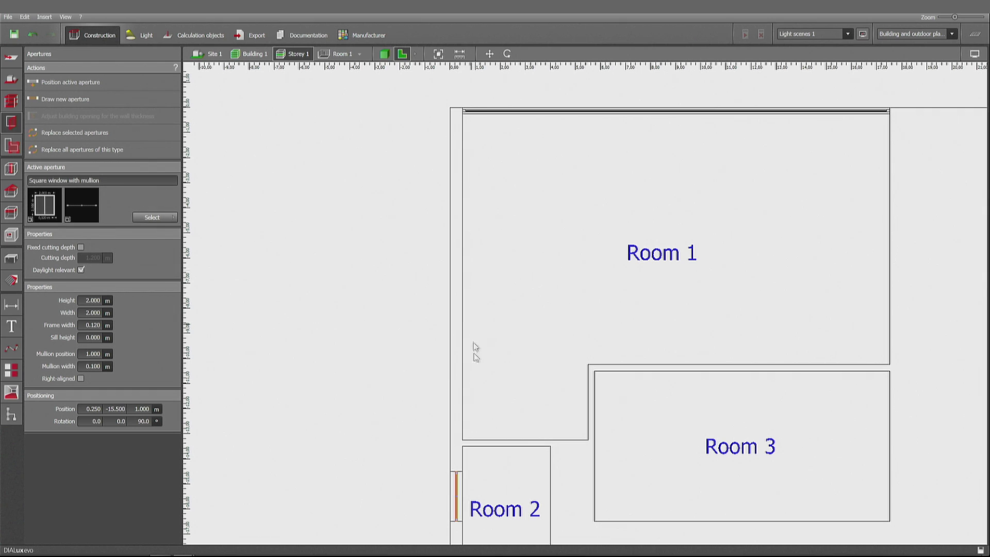
mouse_move(463, 272)
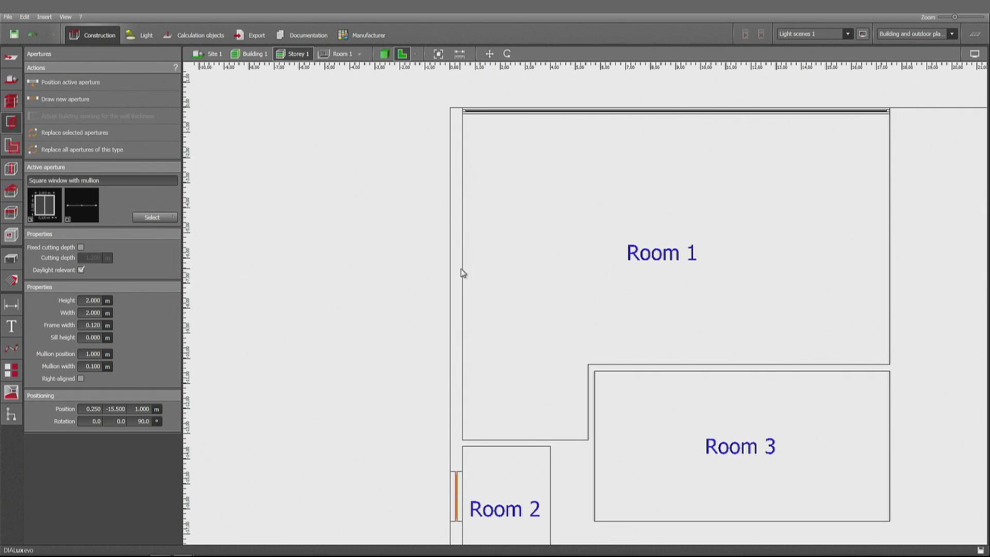
mouse_move(461, 347)
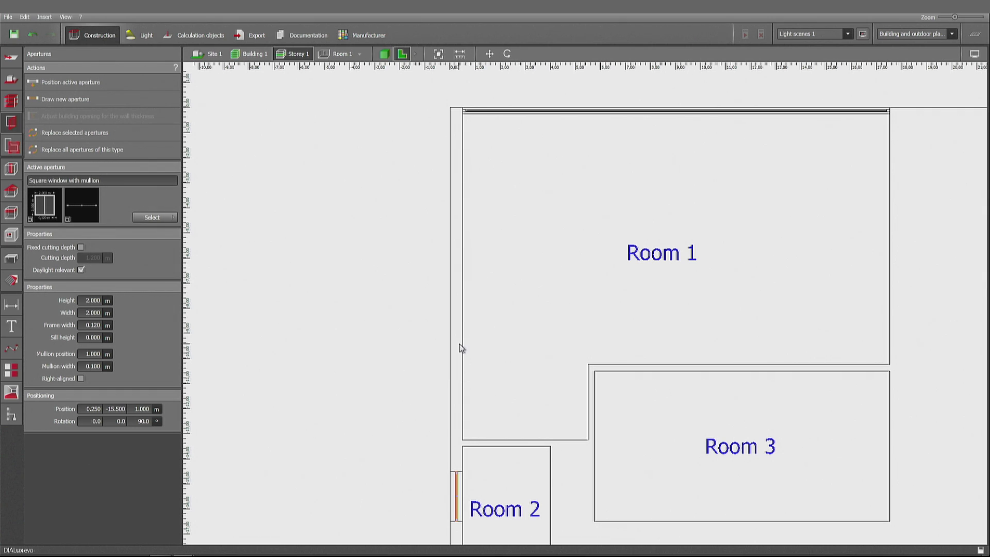
mouse_move(466, 185)
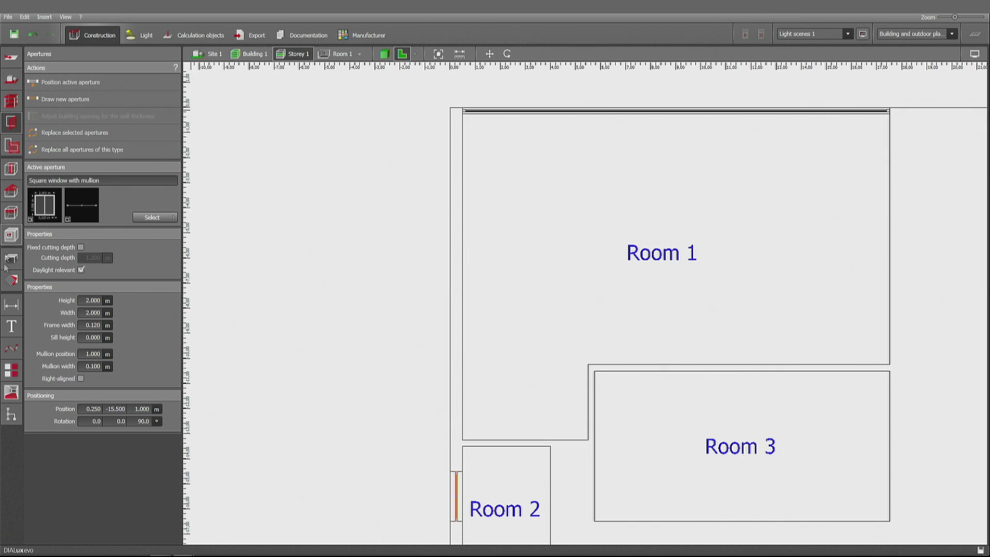
Step: Draw a reference line across the west wall with a parallel spaced -3.5 m apart
click(12, 349)
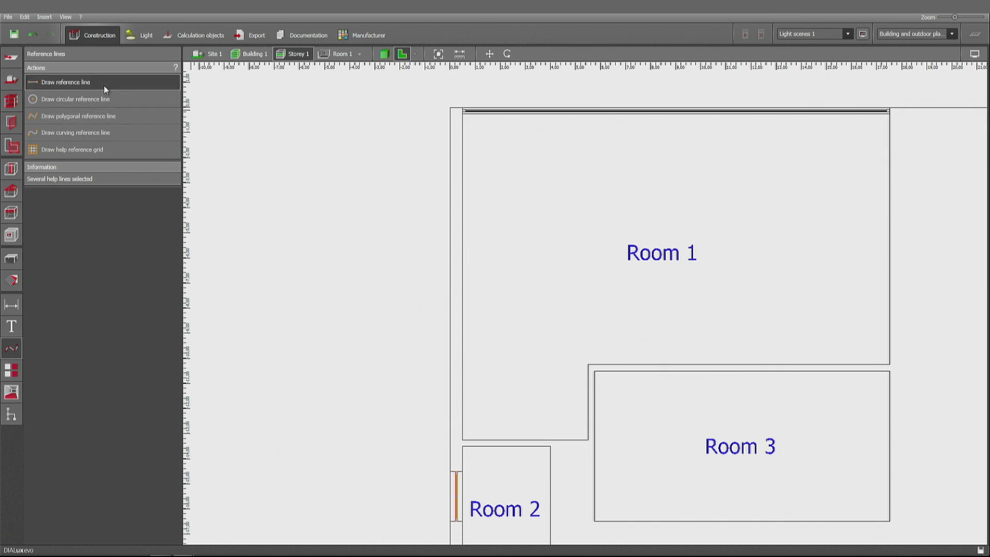
click(63, 81)
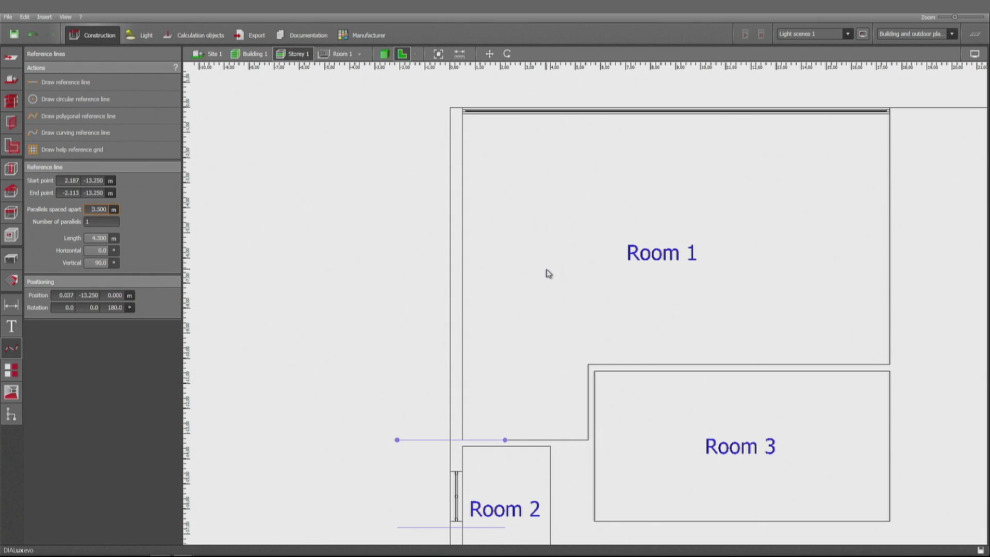
mouse_move(547, 270)
text(-3.500)
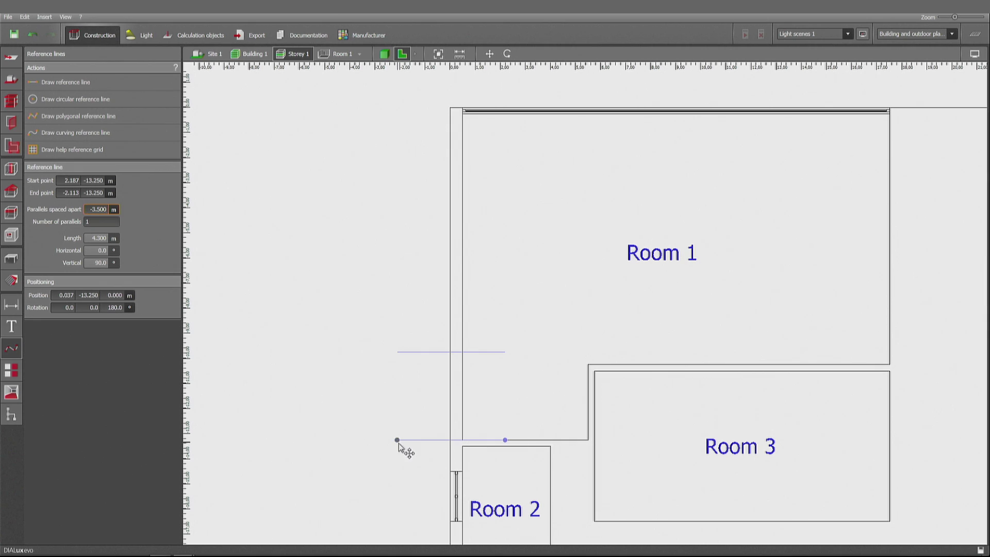
mouse_move(720, 437)
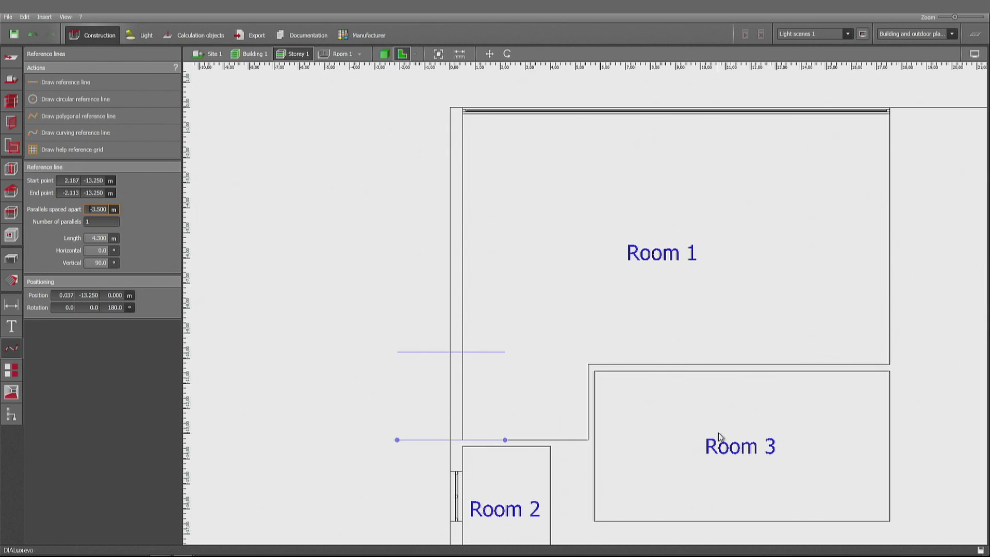
mouse_move(471, 356)
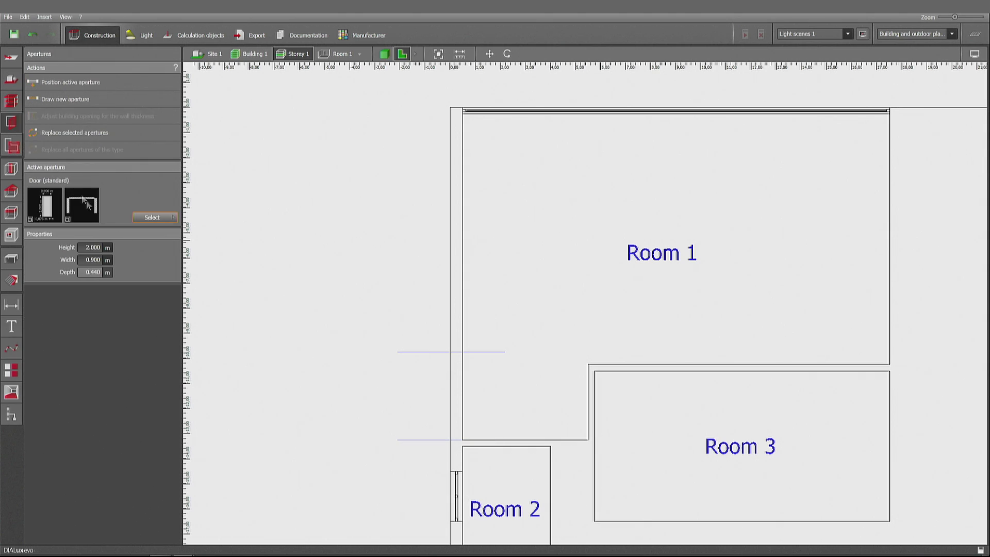
Step: Place a 0.7 m round window on Room 1's west wall at the reference line
click(152, 218)
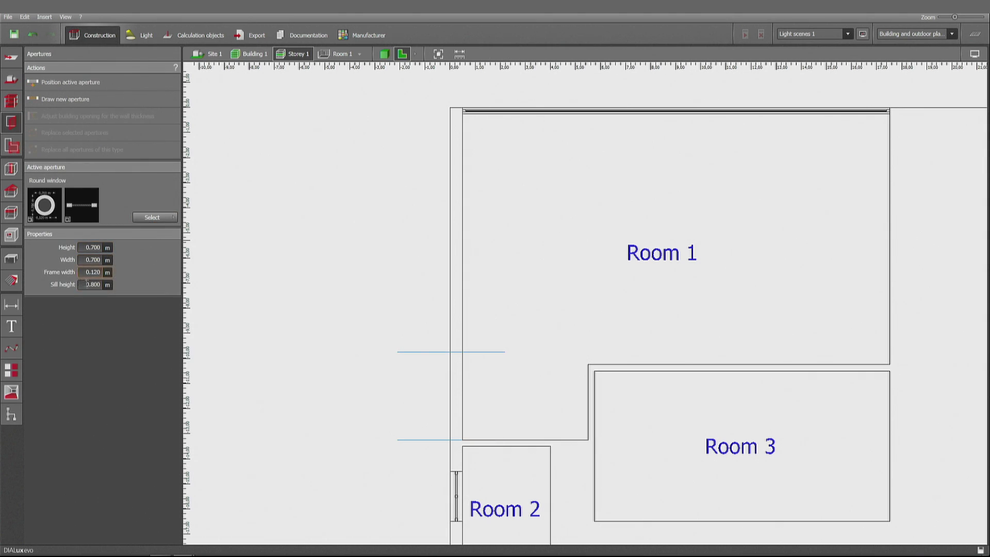
triple_click(92, 285)
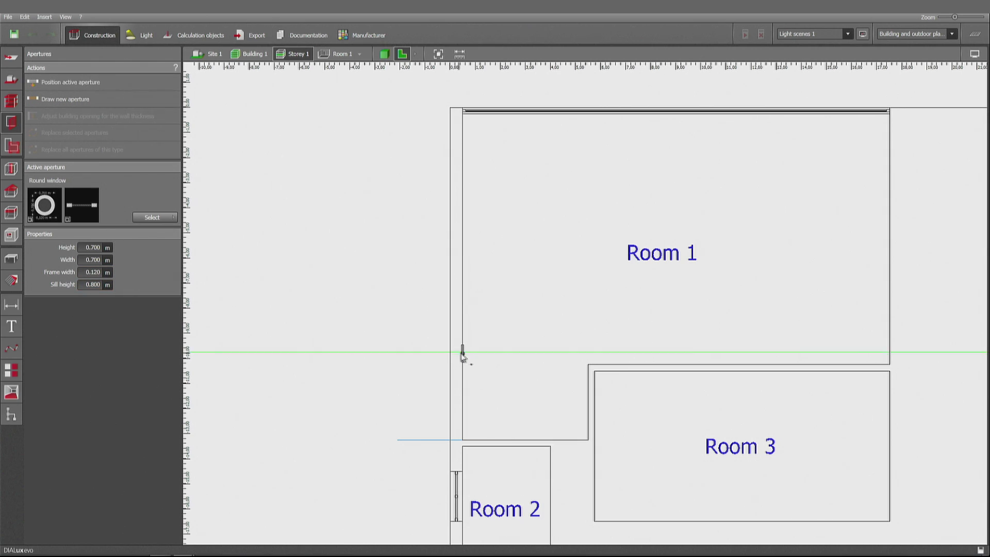
click(462, 350)
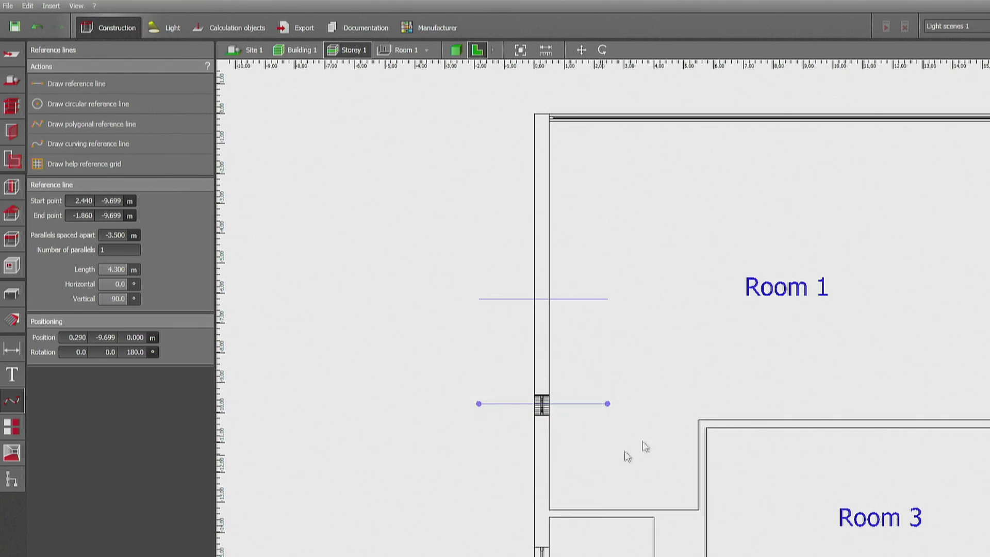
Step: Place the remaining round windows on the reference lines and remove the helper lines
click(119, 249)
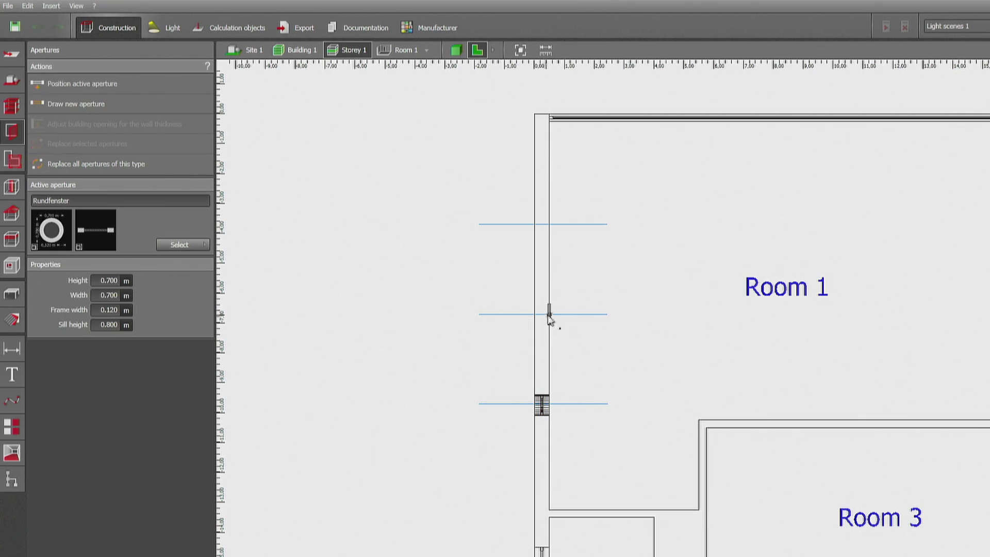
click(544, 315)
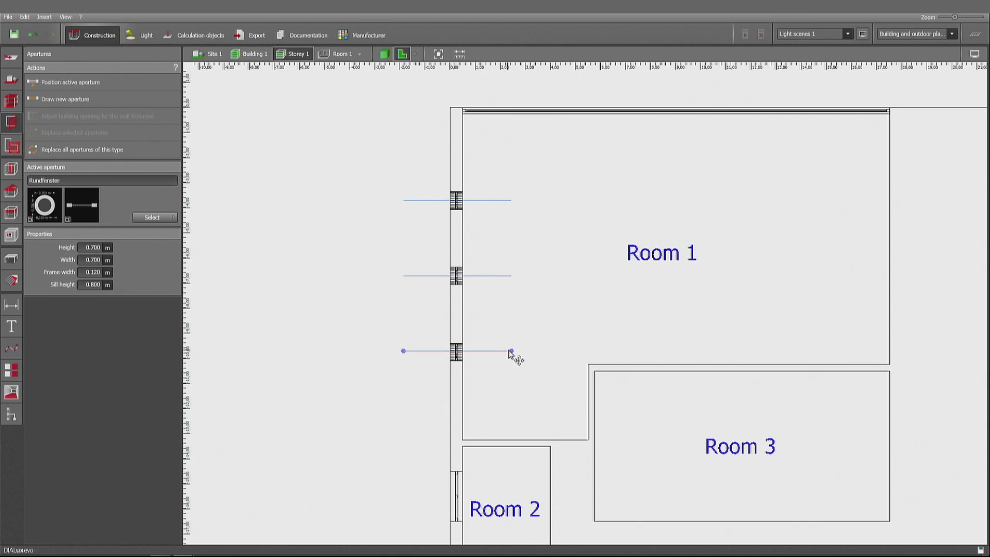
click(10, 347)
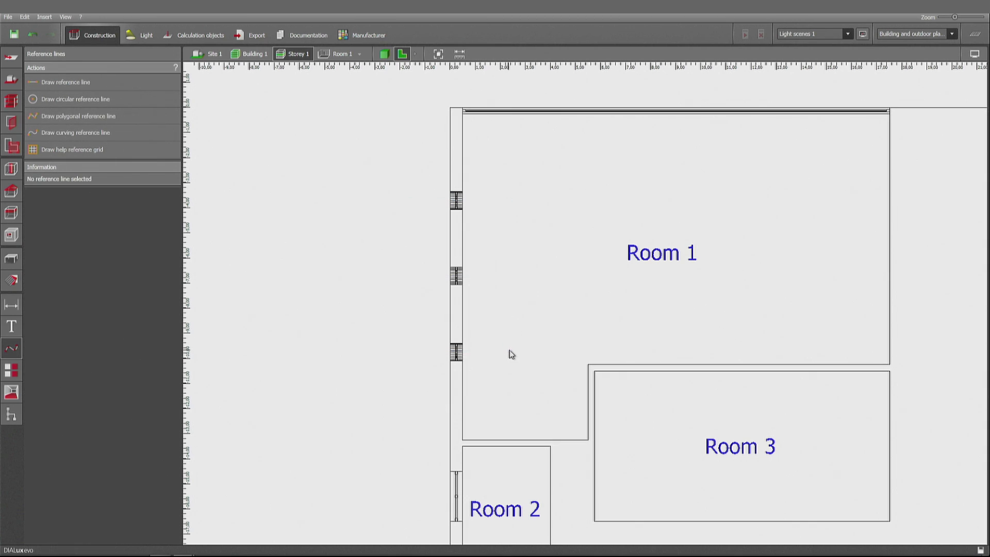
mouse_move(569, 201)
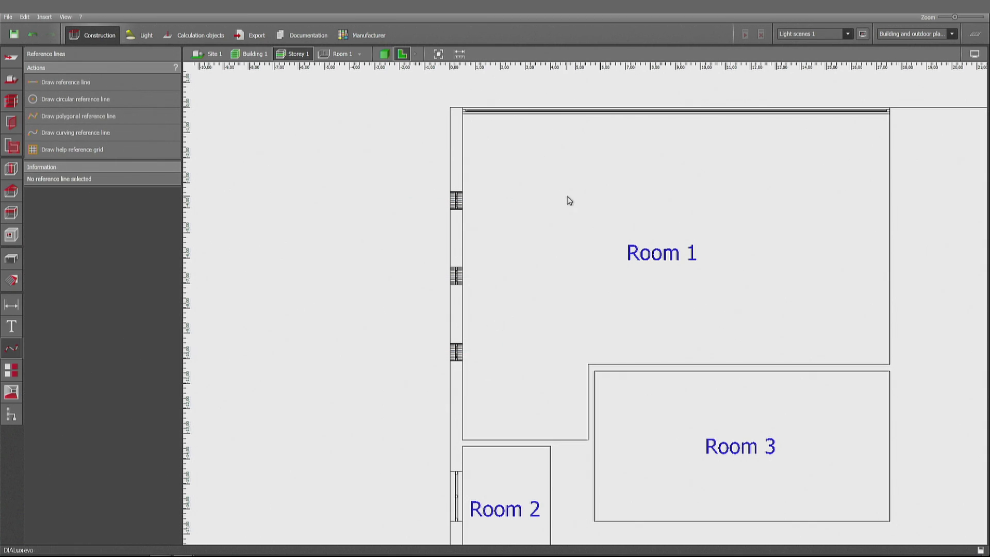
mouse_move(731, 314)
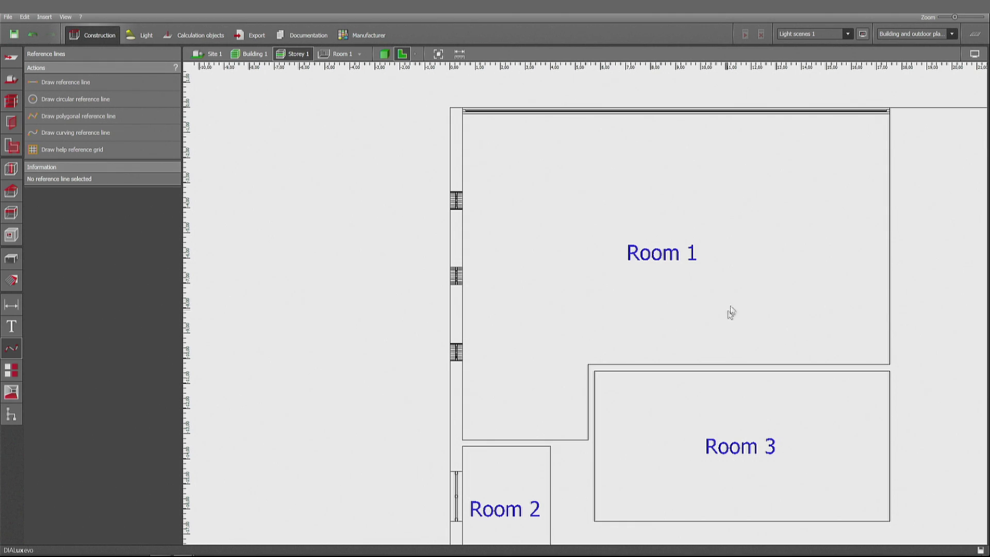
mouse_move(402, 544)
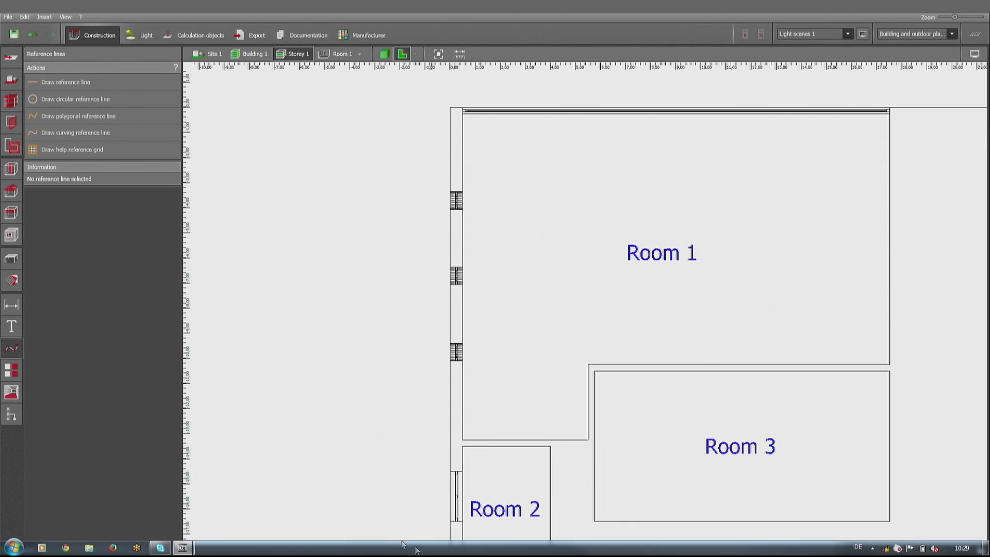
mouse_move(183, 546)
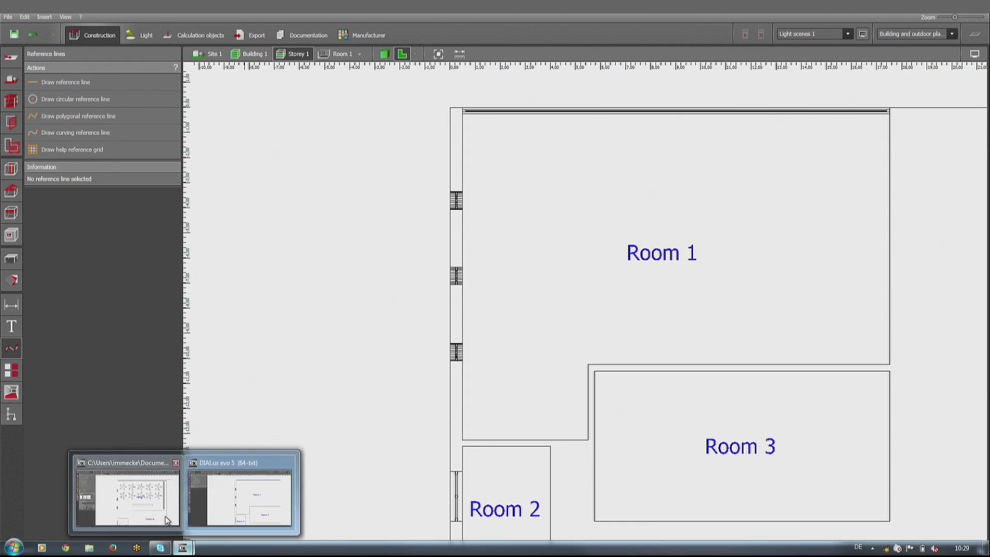